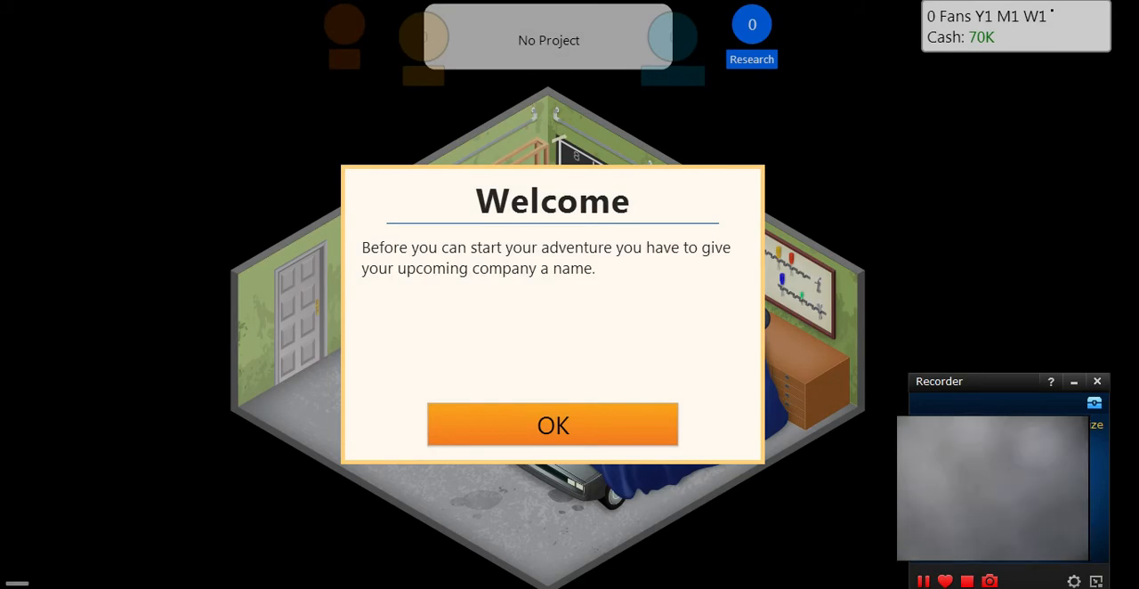
- Dismiss the welcome message and enter 'shit industries' as the company name
click(552, 426)
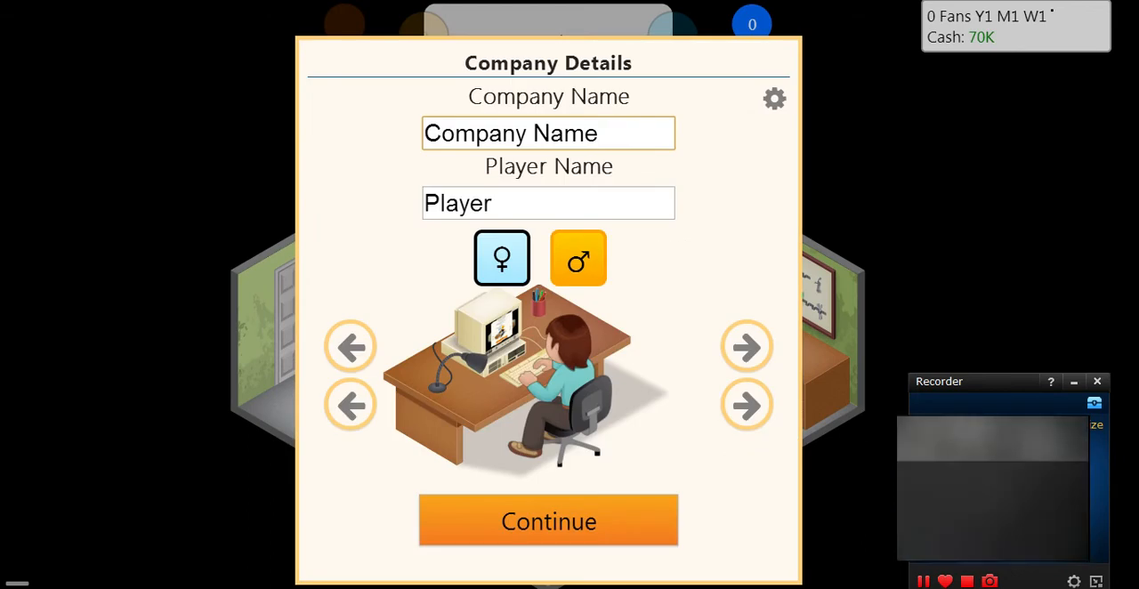
text(Com)
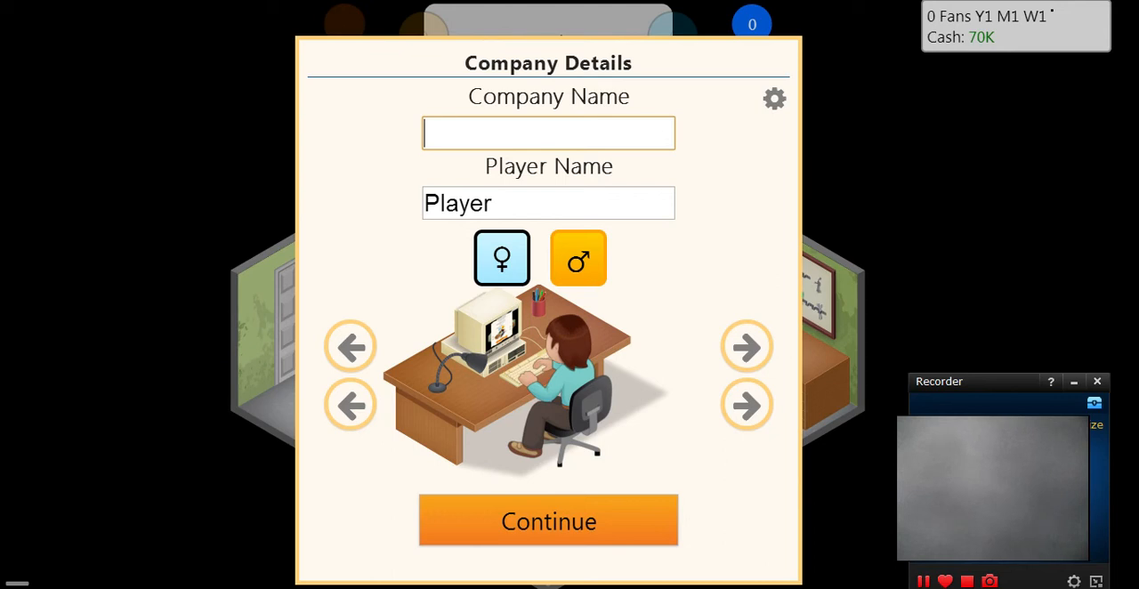
text(shits)
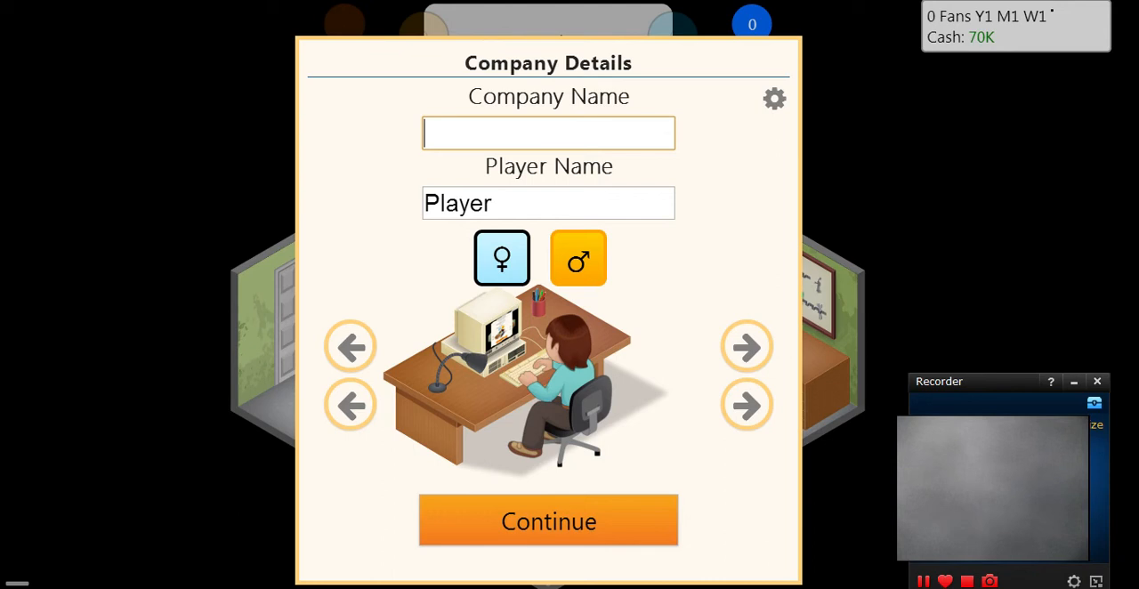
text(shi)
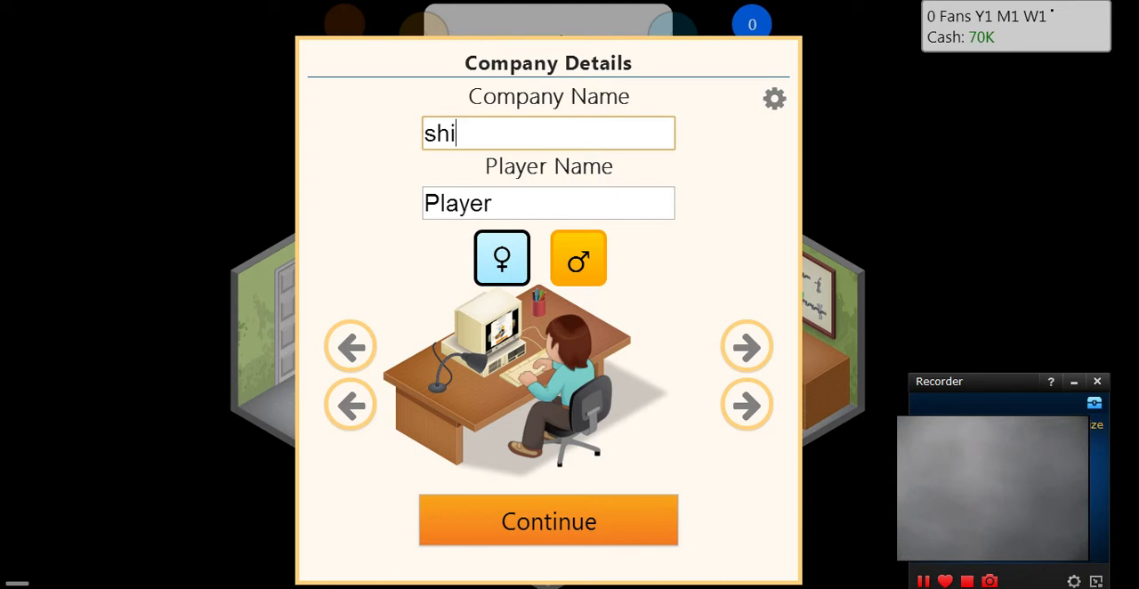
text(t indu)
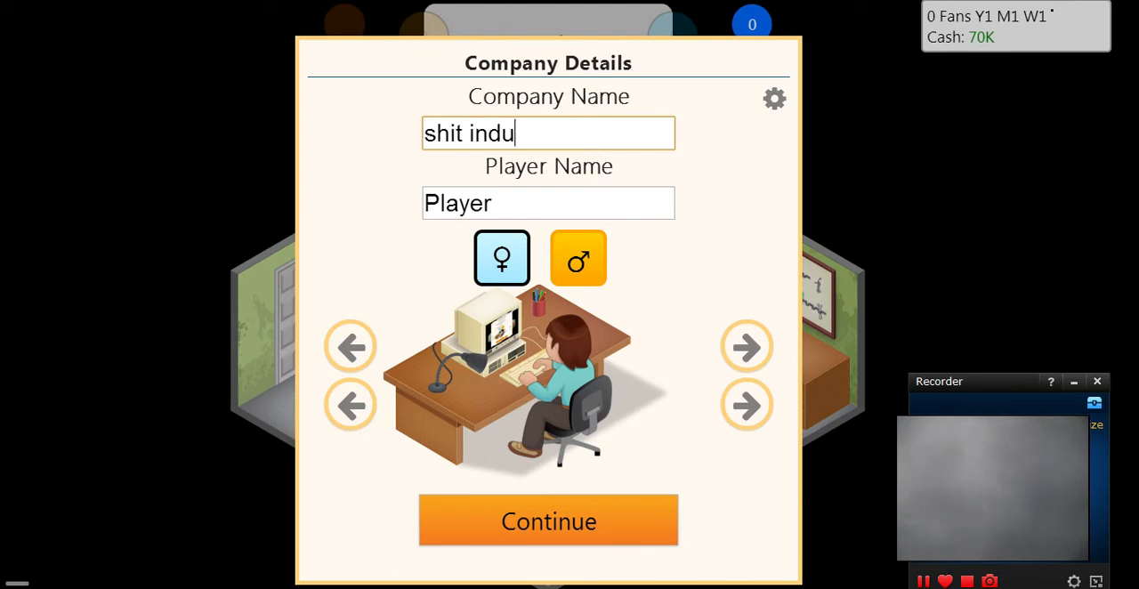
text(stries)
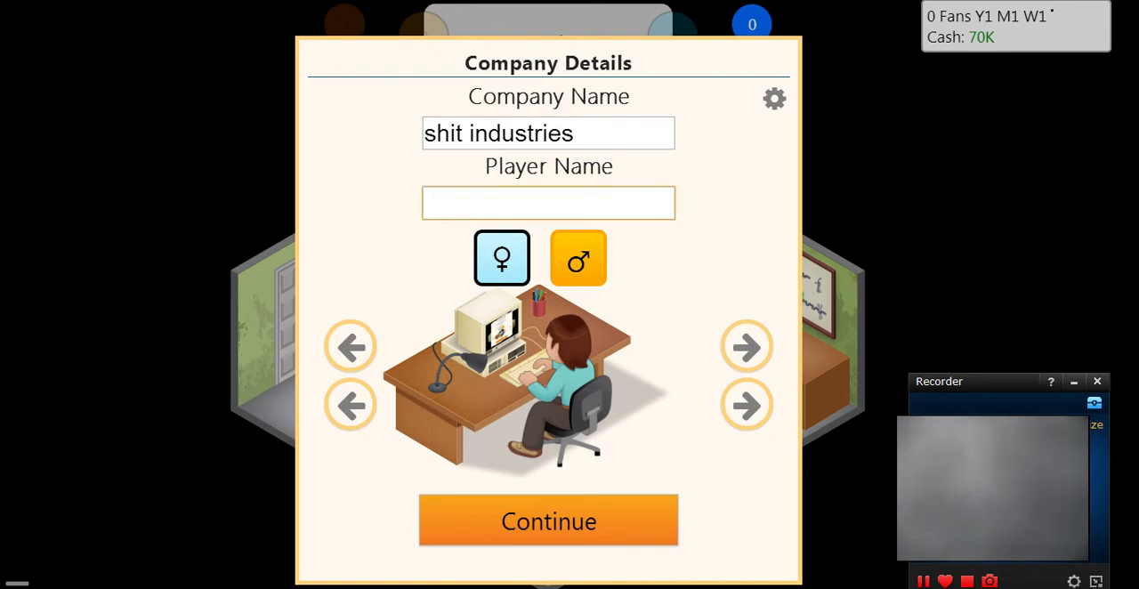
- Enter 'shitty' as the player name, cycle the character's looks and confirm the company
text(shitty)
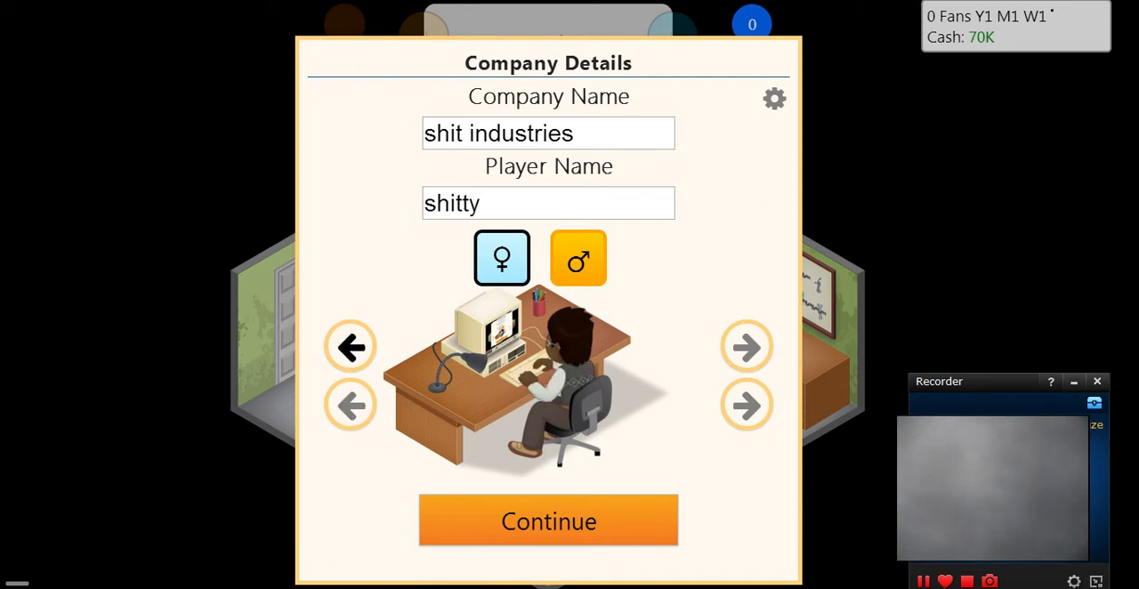
click(349, 406)
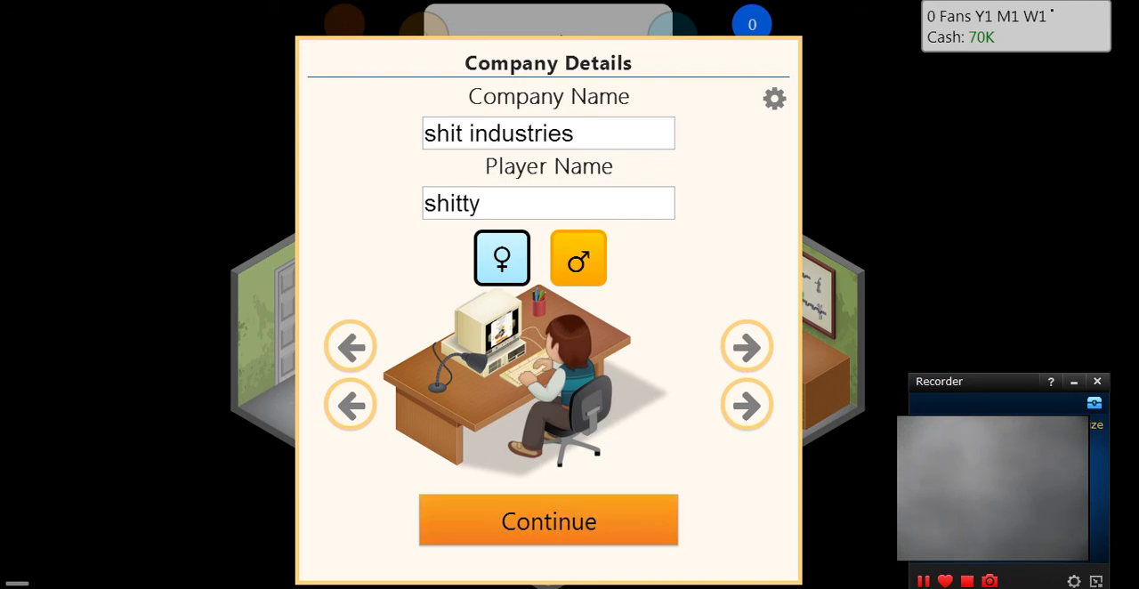
click(548, 519)
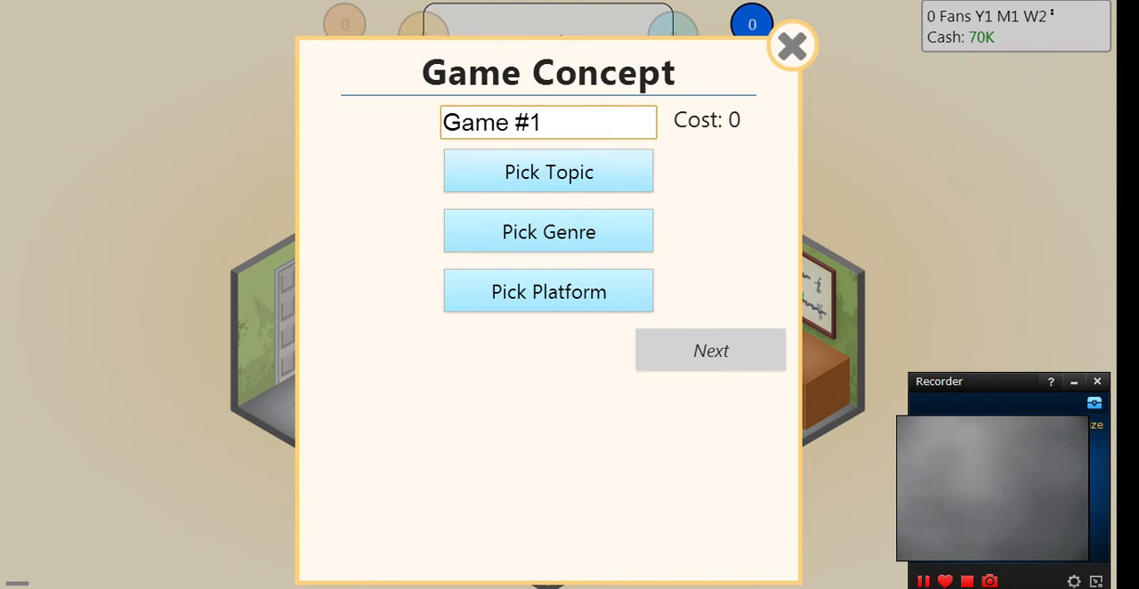
- Define Game #1 as a Game Dev / Simulation title for PC and continue to features
click(548, 171)
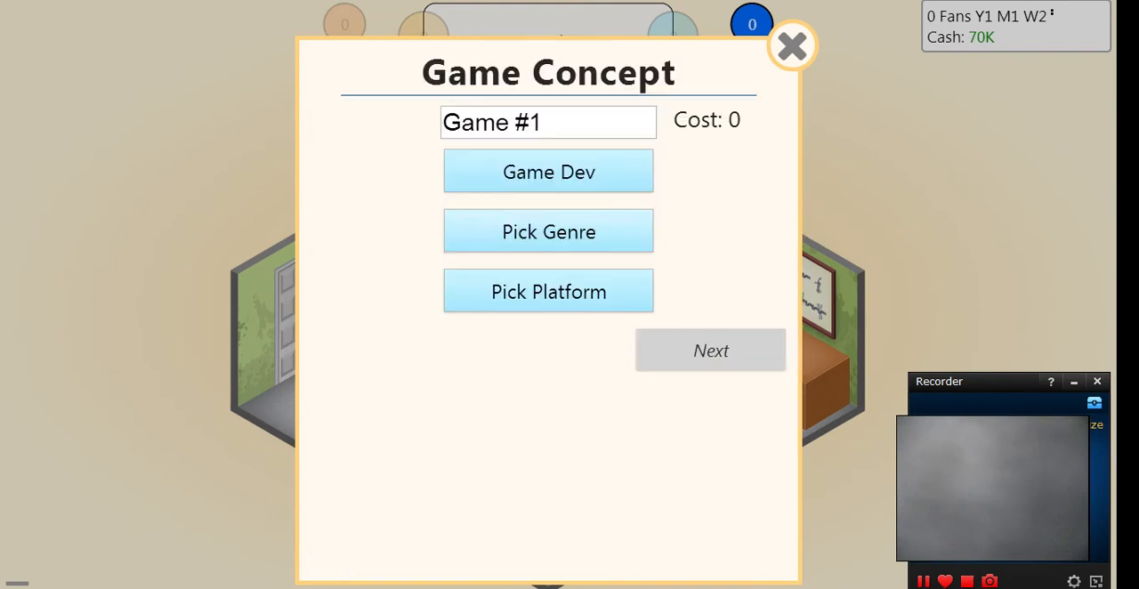
click(548, 231)
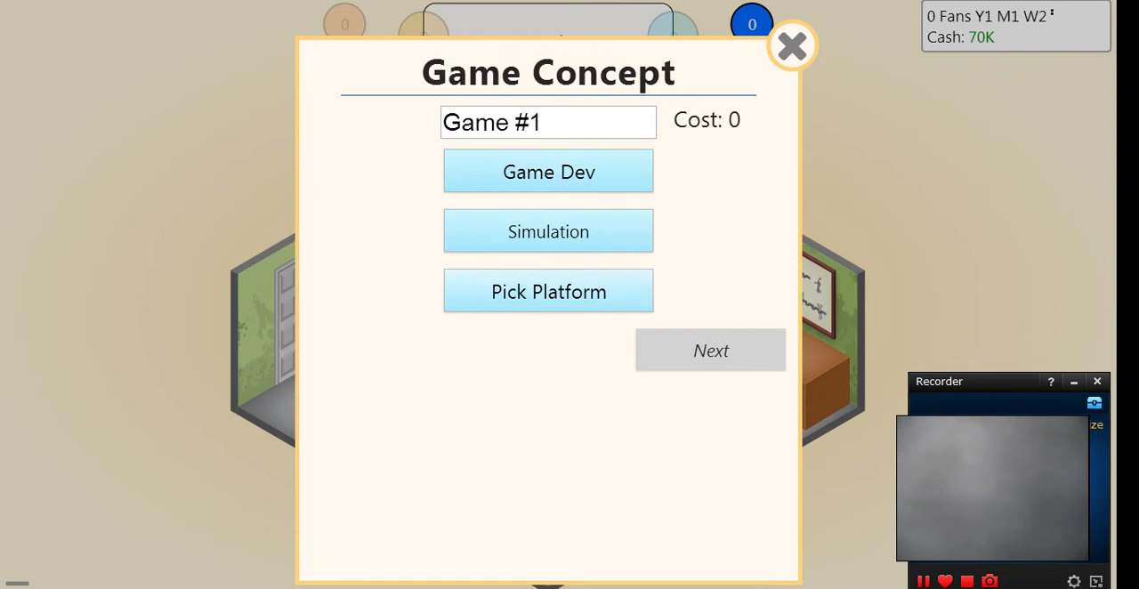
click(548, 292)
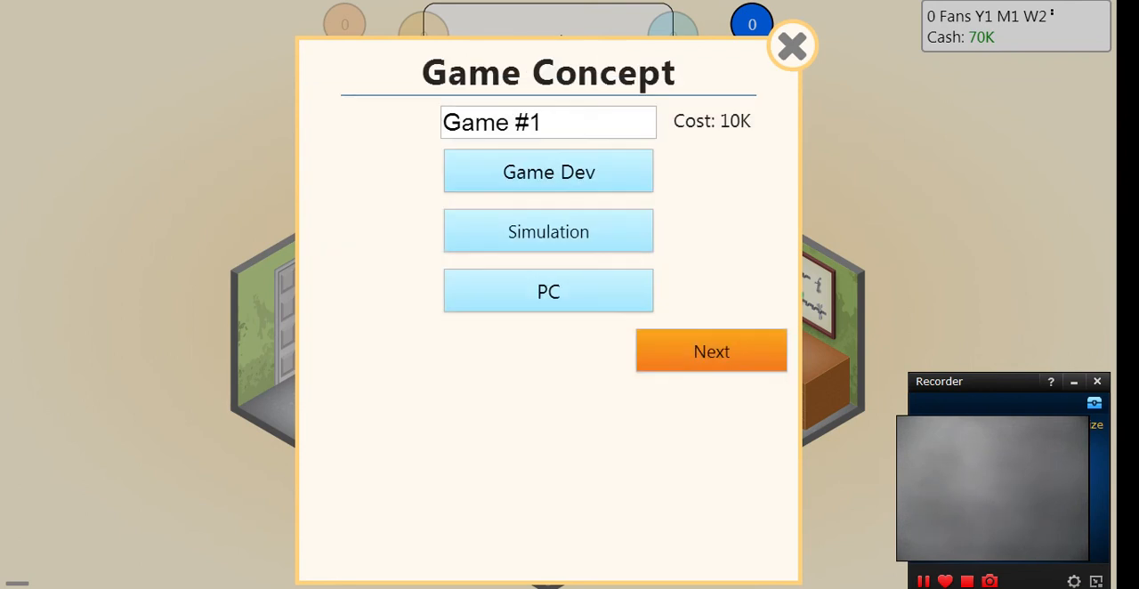
click(712, 350)
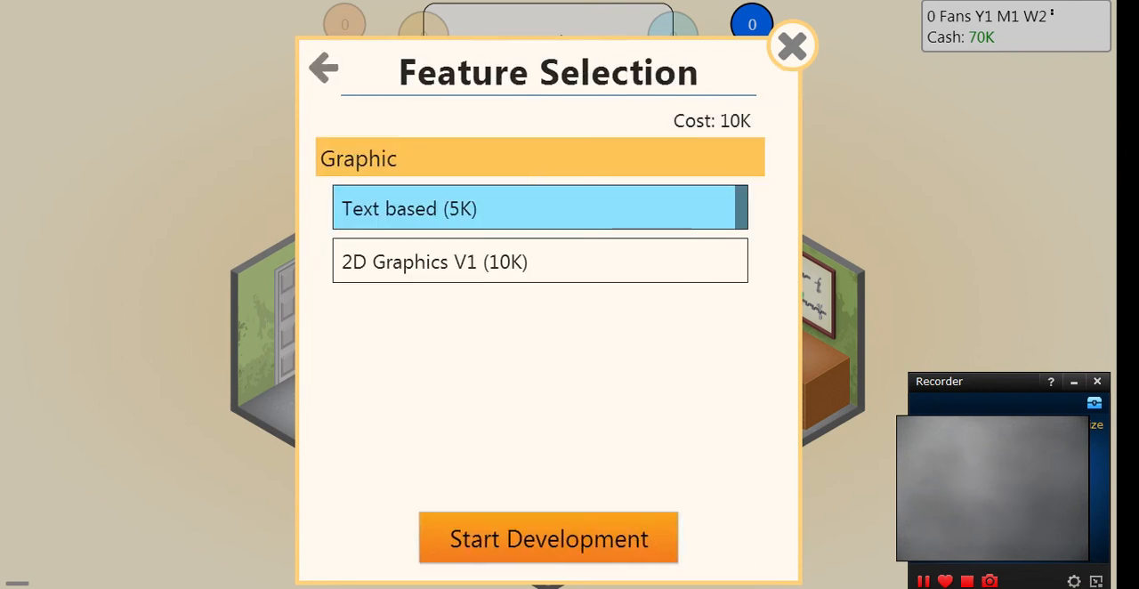
- Choose 2D Graphics V1 and start development of Game #1
click(541, 260)
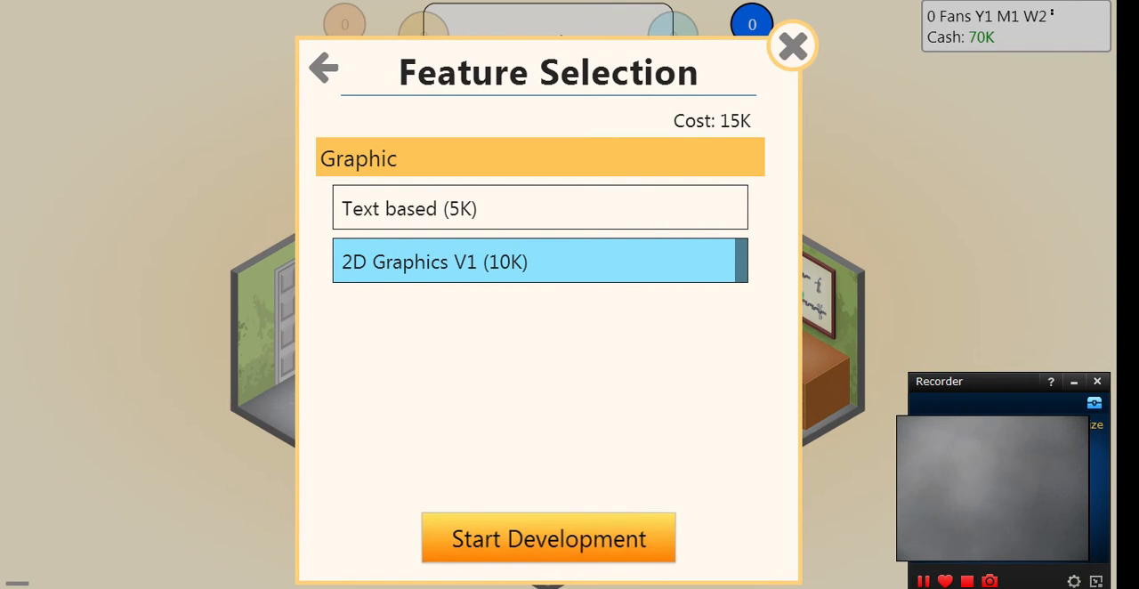
click(548, 538)
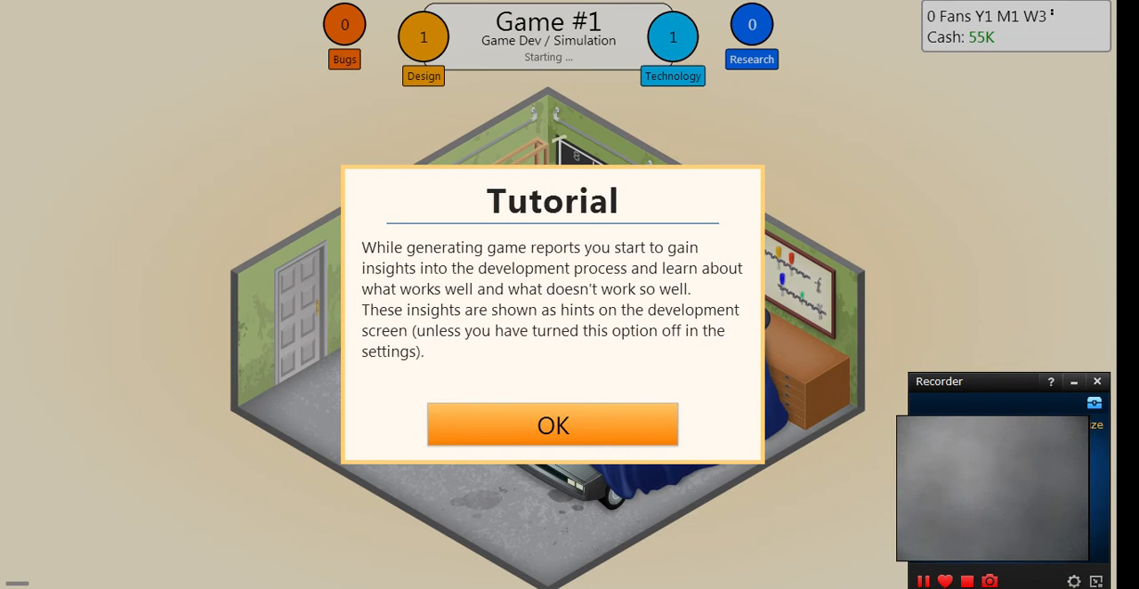
- Dismiss both tutorial notes and confirm stage 1 with gameplay at zero and time on engine and story/quests
click(551, 426)
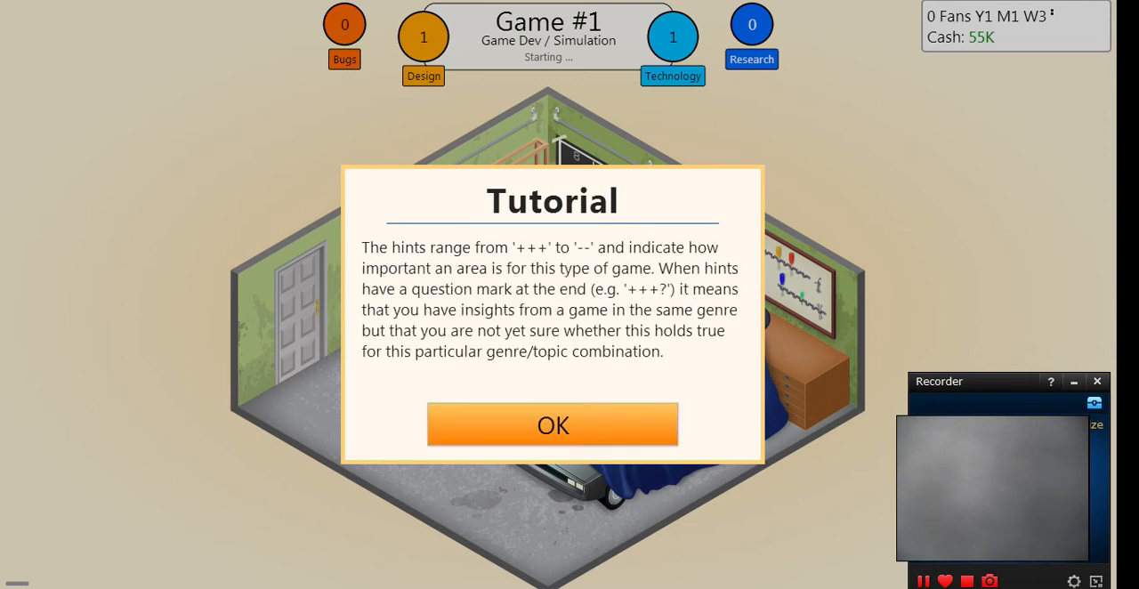
click(552, 425)
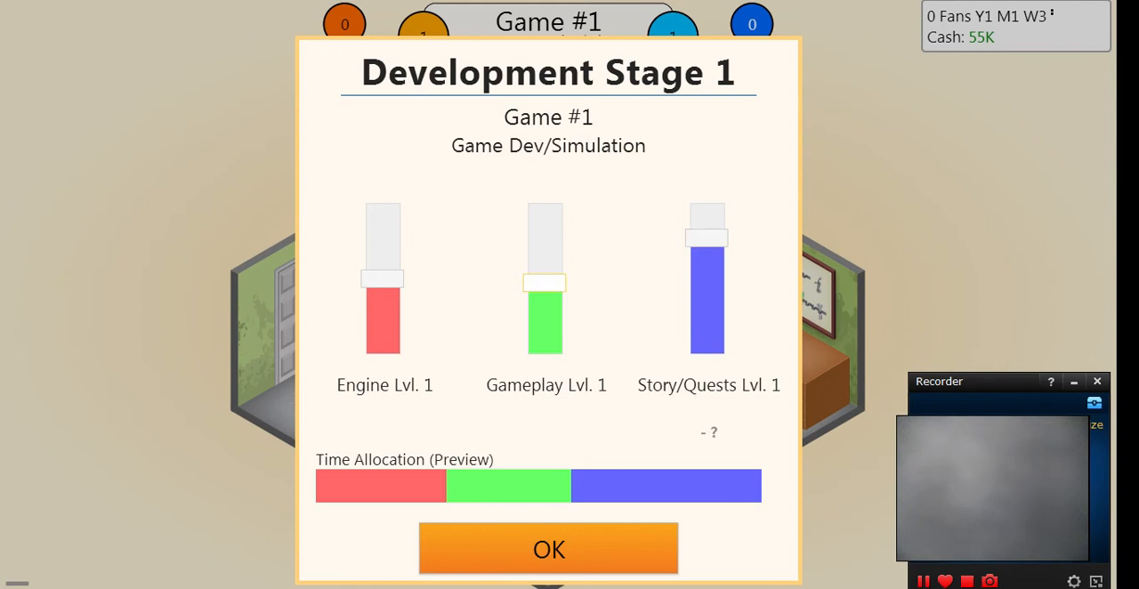
drag(544, 283, 544, 341)
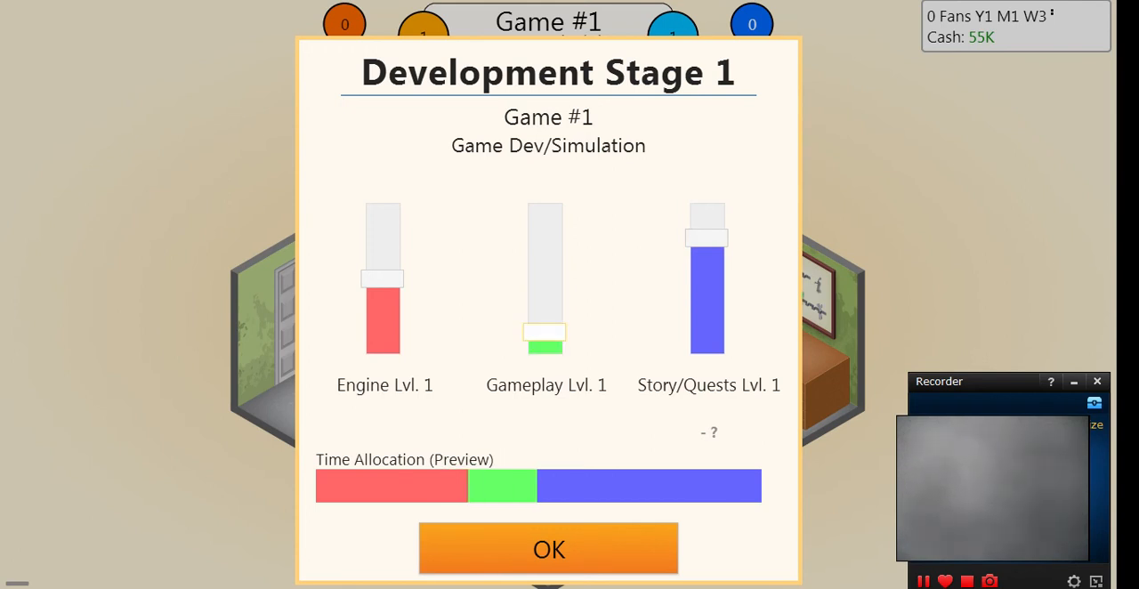
drag(545, 334, 544, 352)
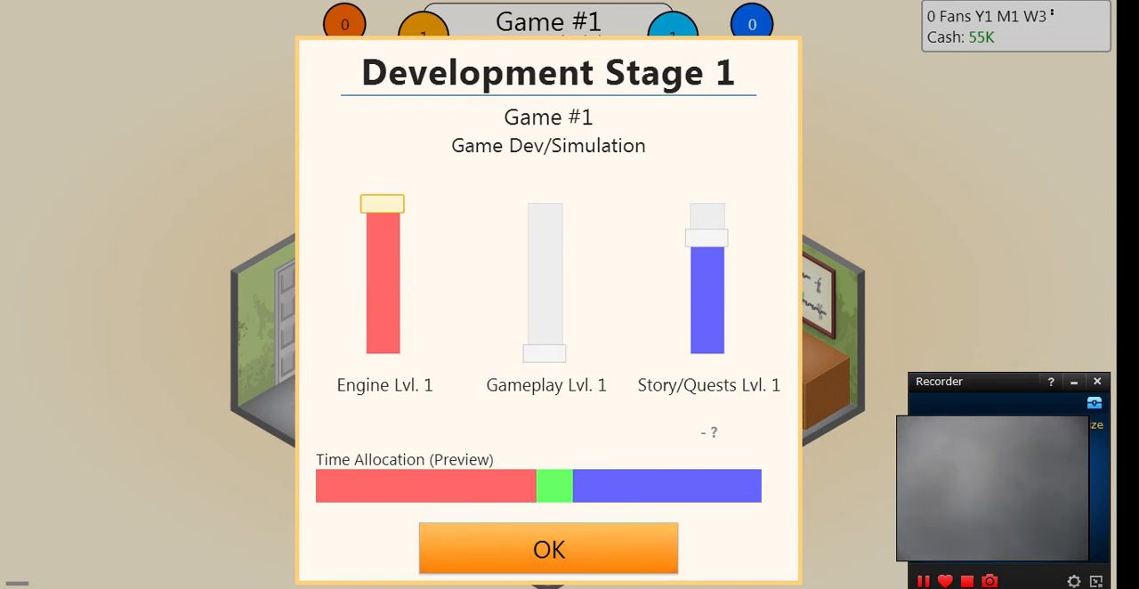
drag(381, 202, 380, 258)
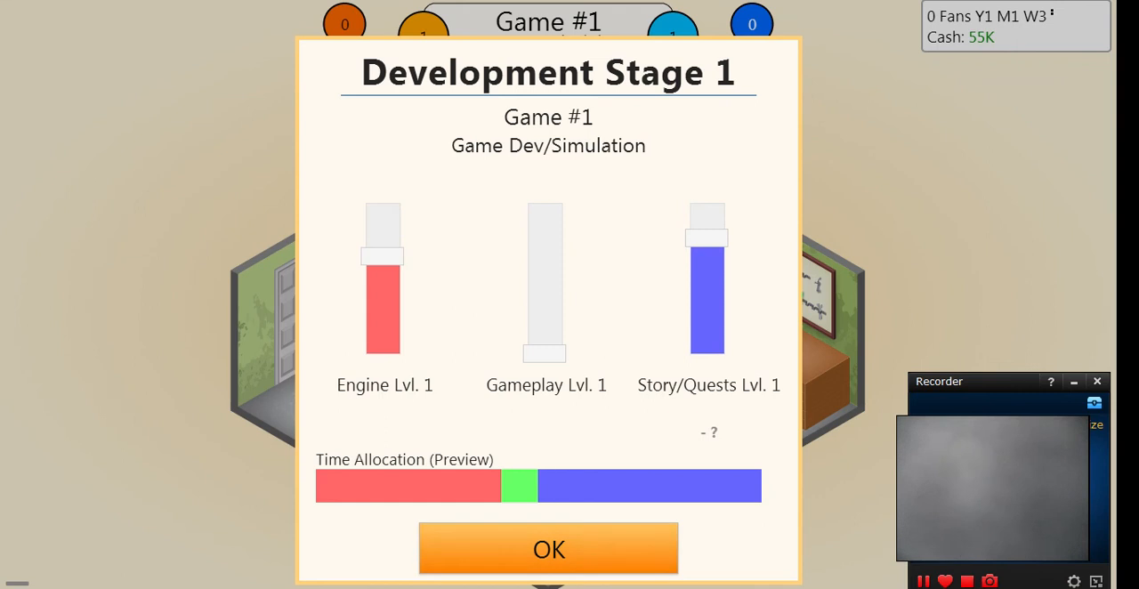
click(548, 548)
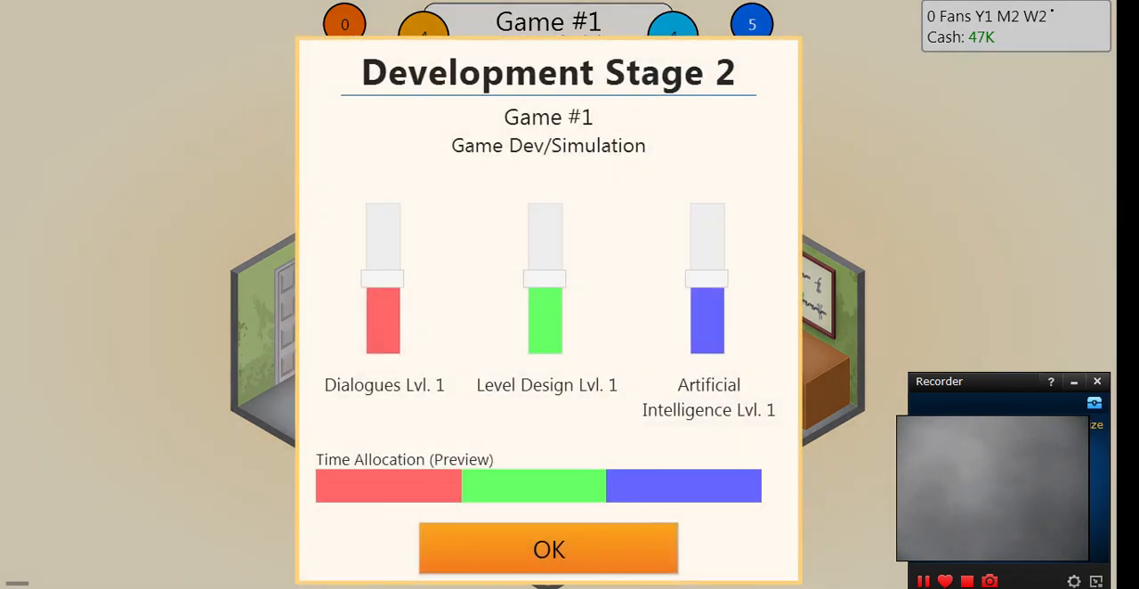
- Confirm stage 2 with dialogues and artificial intelligence at maximum and level design at zero
click(383, 281)
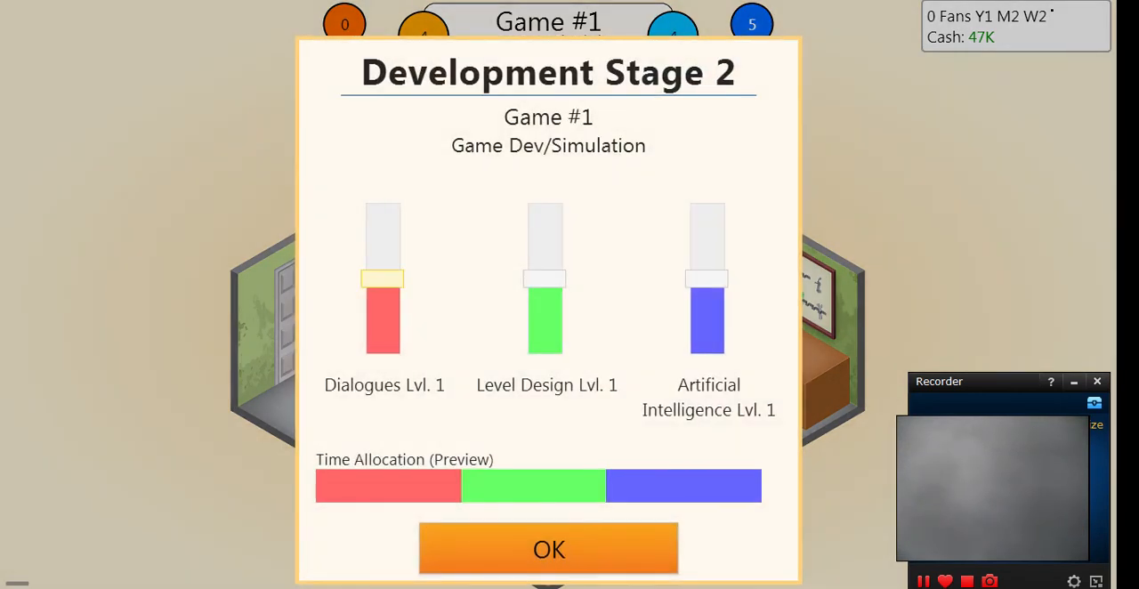
drag(383, 278, 383, 353)
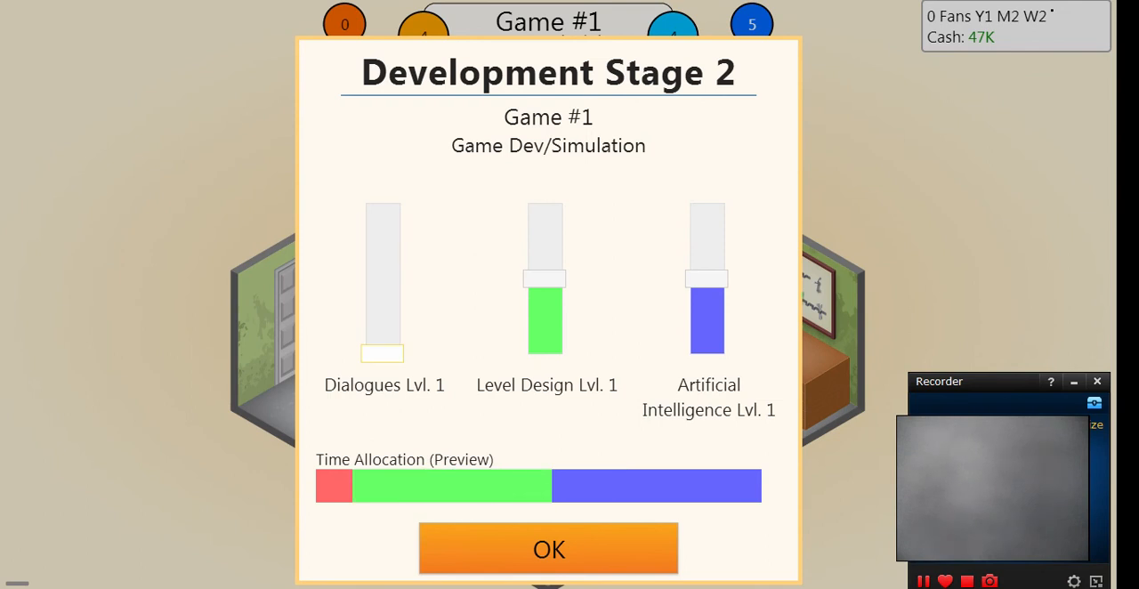
drag(380, 352, 381, 203)
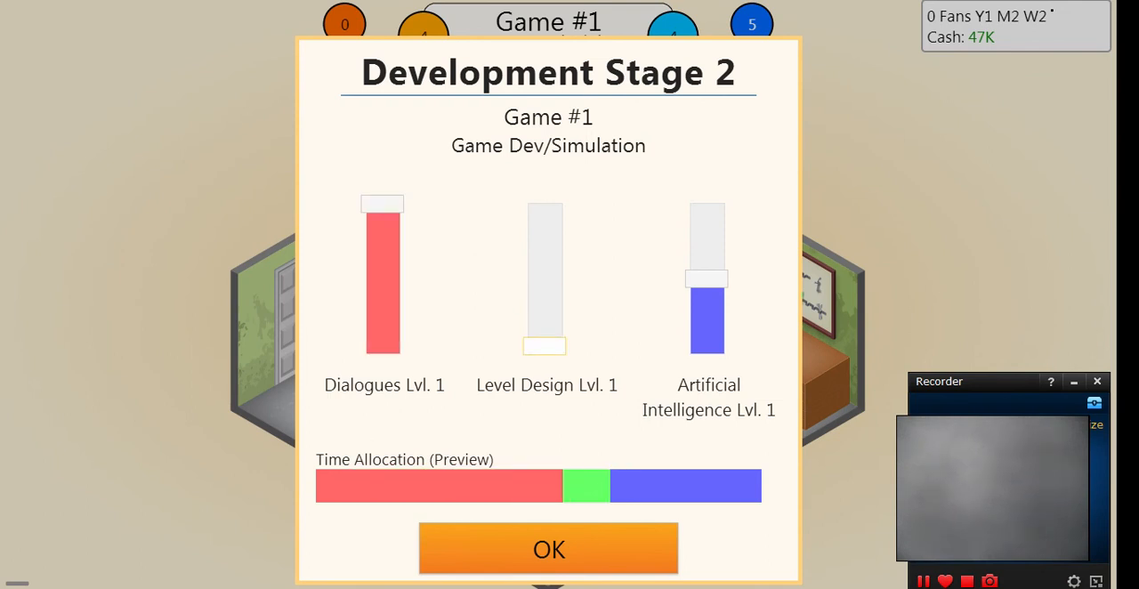
drag(545, 347, 544, 203)
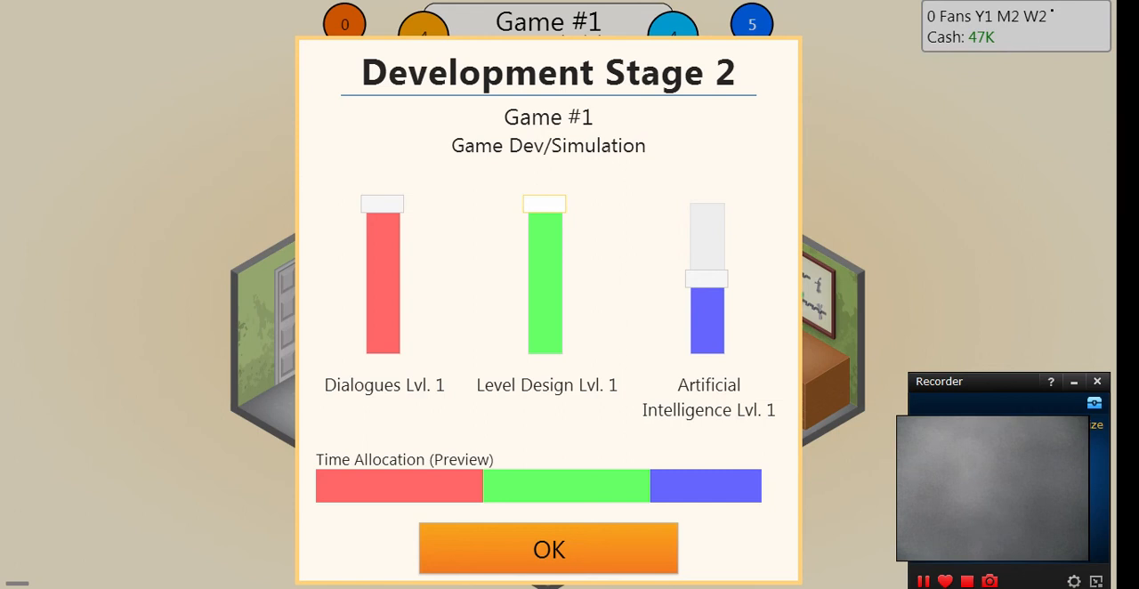
drag(545, 203, 544, 352)
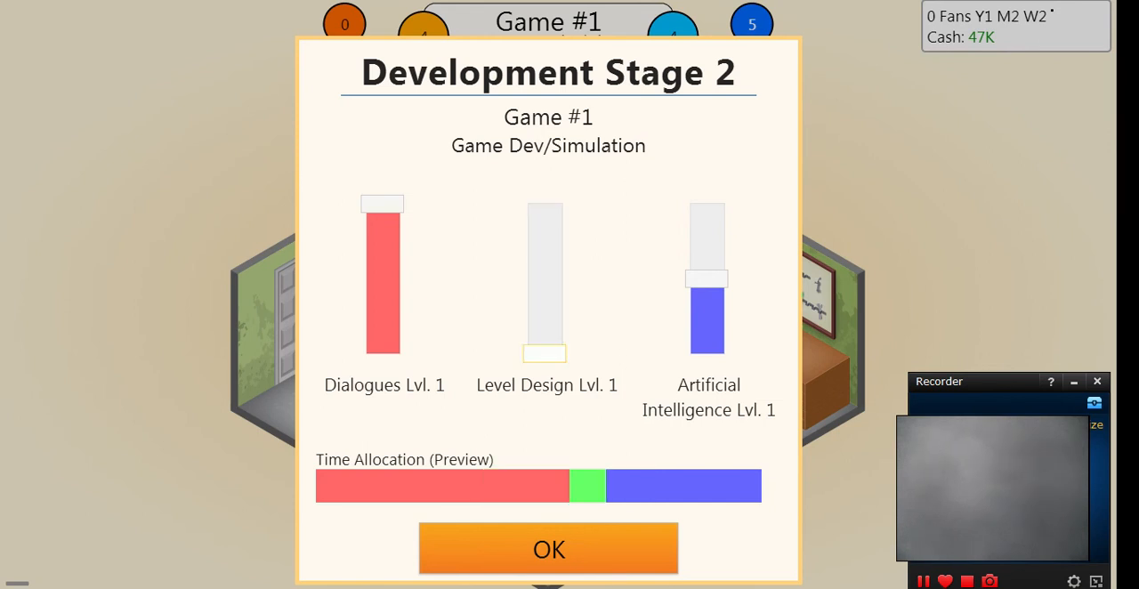
drag(707, 277, 706, 203)
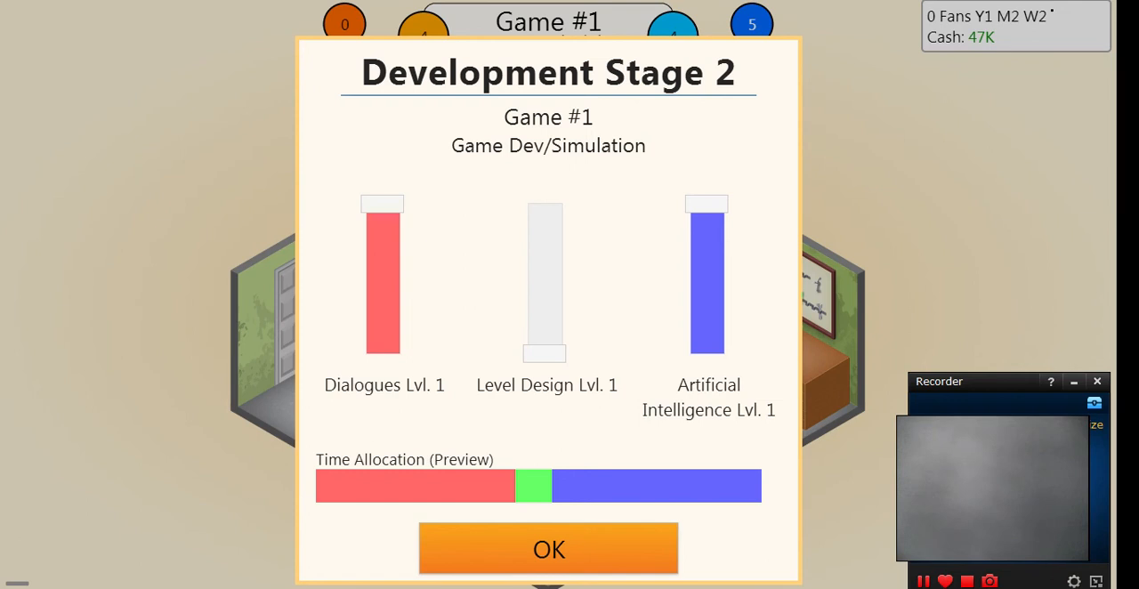
click(548, 548)
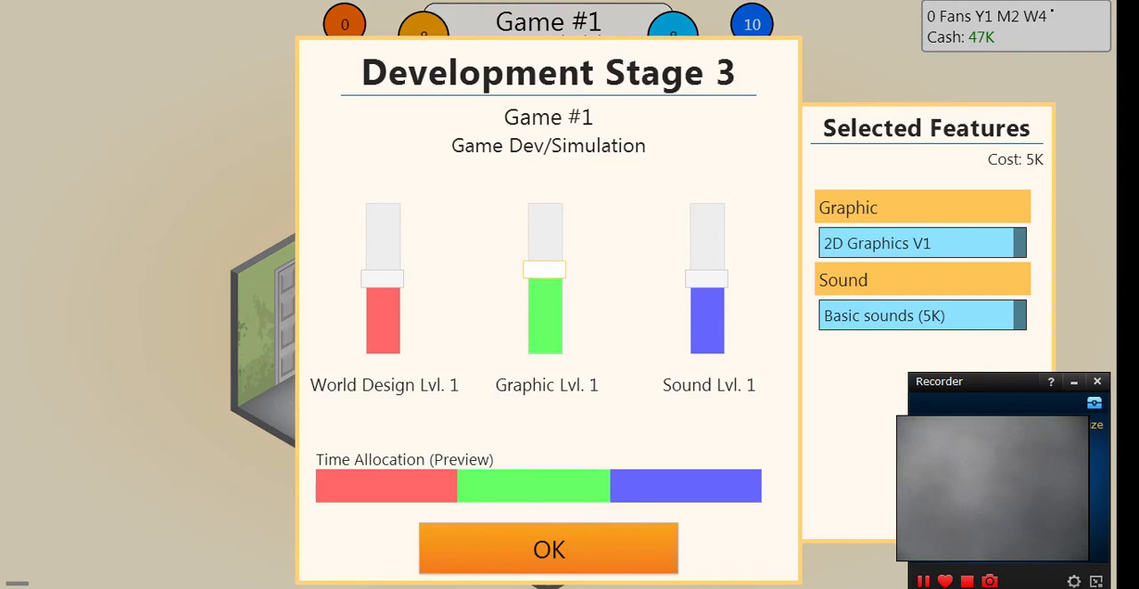
- Adjust and confirm Game #1's stage 3 time split so development finishes
drag(544, 270, 545, 338)
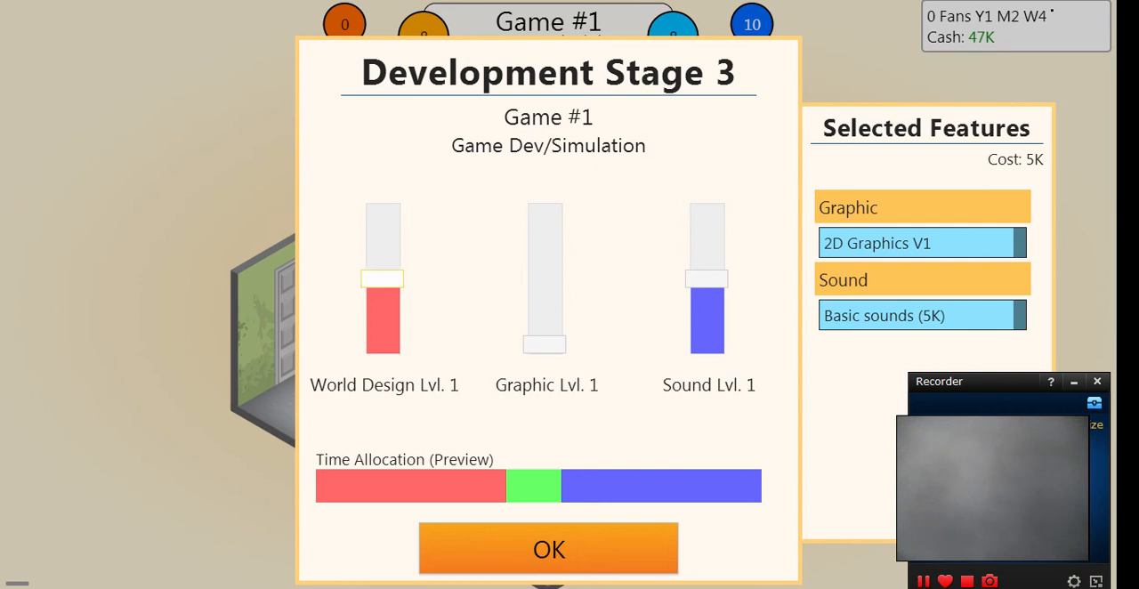
click(548, 548)
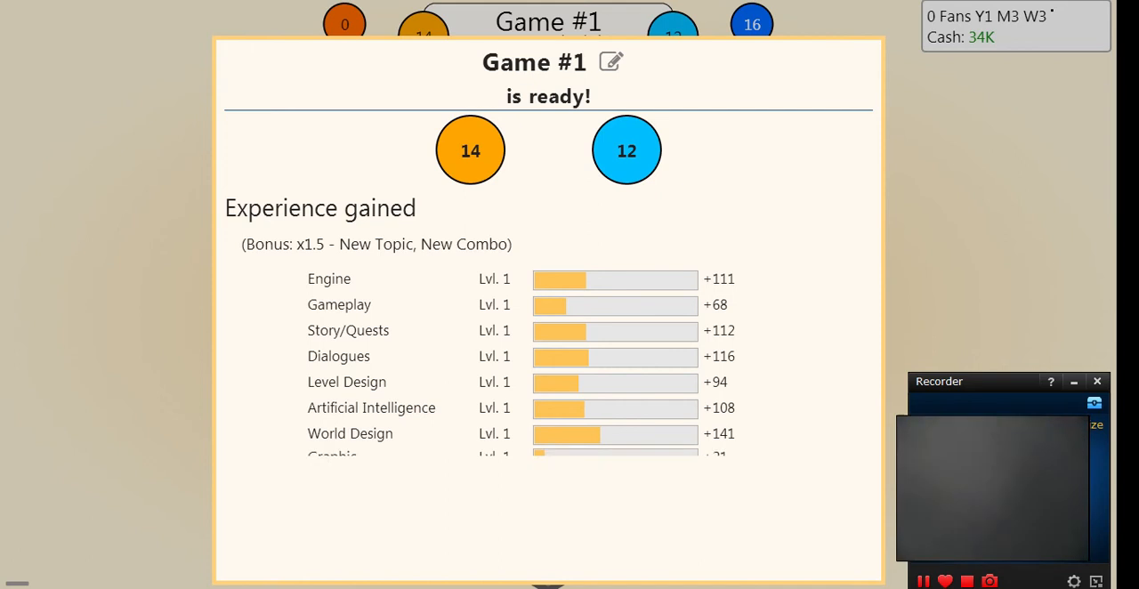
- Review the experience gains and release Game #1 to see its reviews
scroll(down, 3)
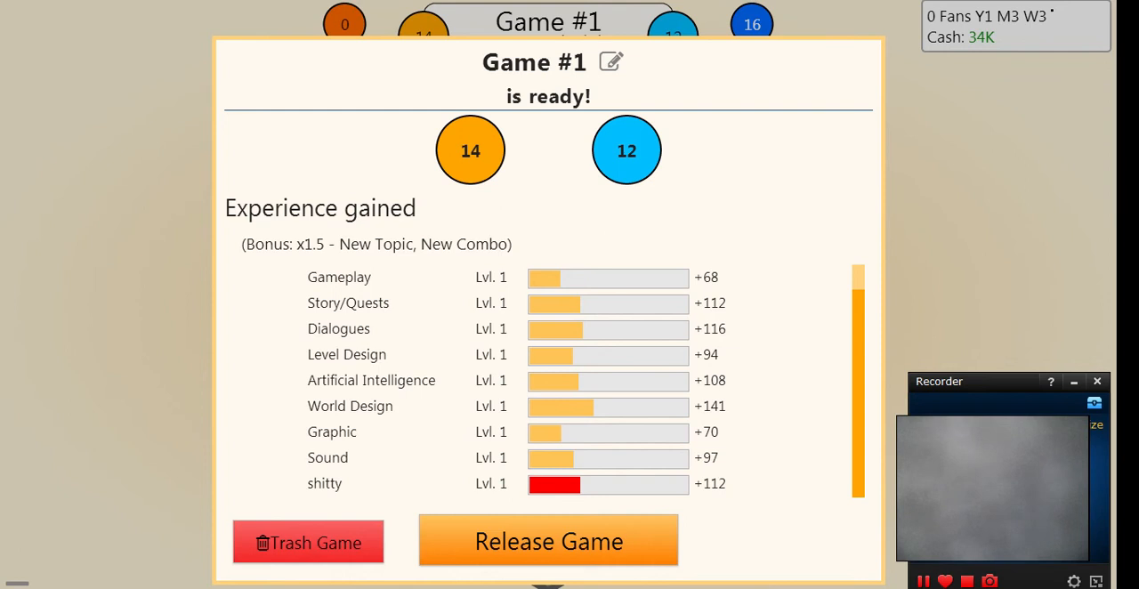
click(548, 540)
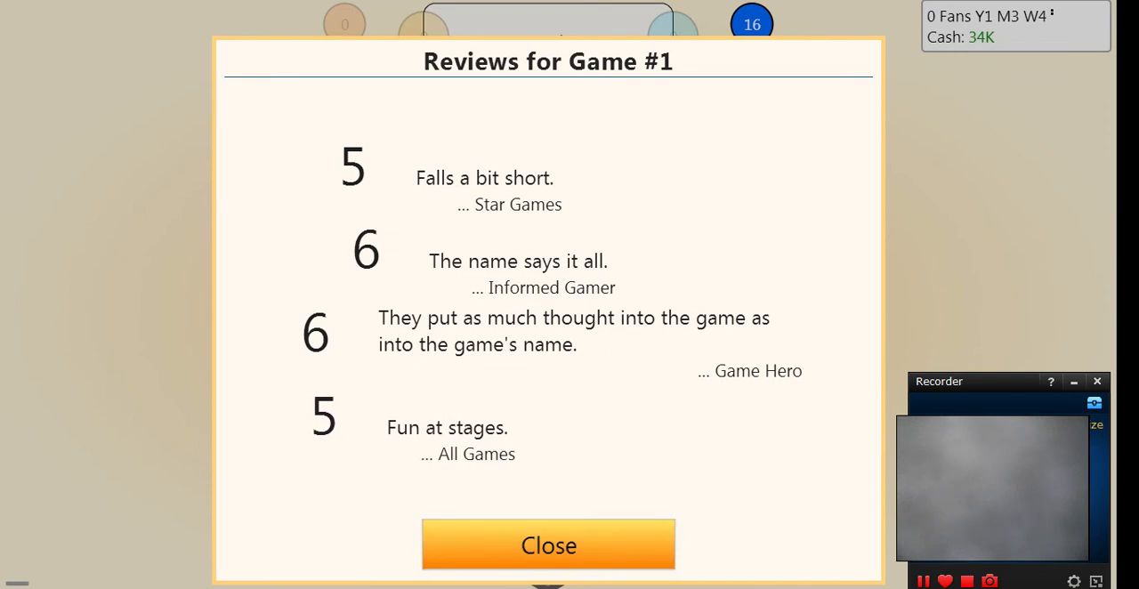
- Close the Game #1 reviews window
click(548, 545)
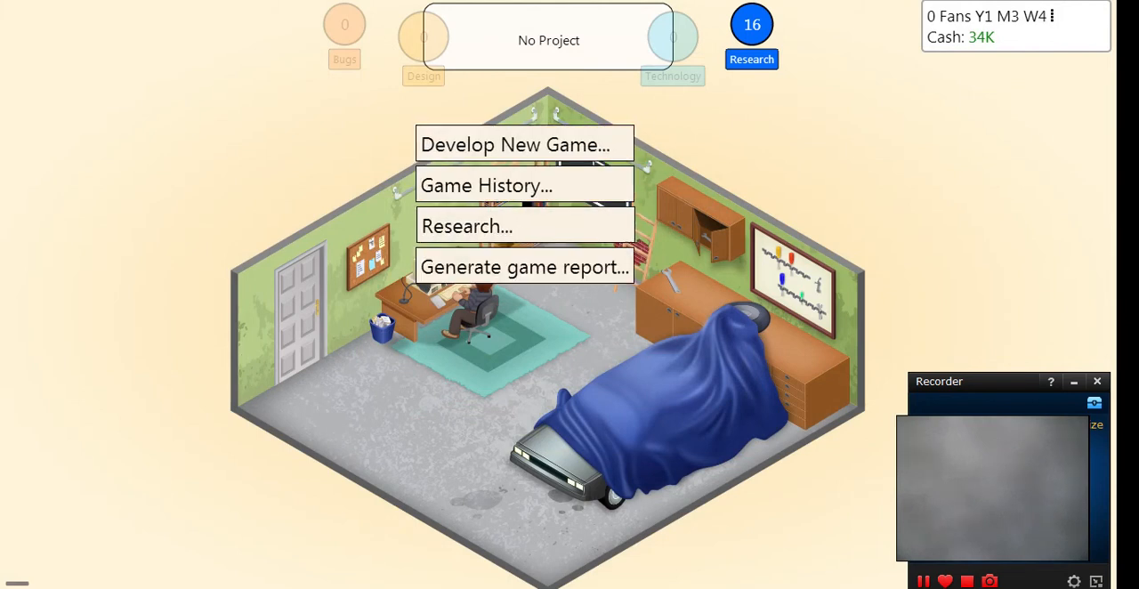
mouse_move(525, 224)
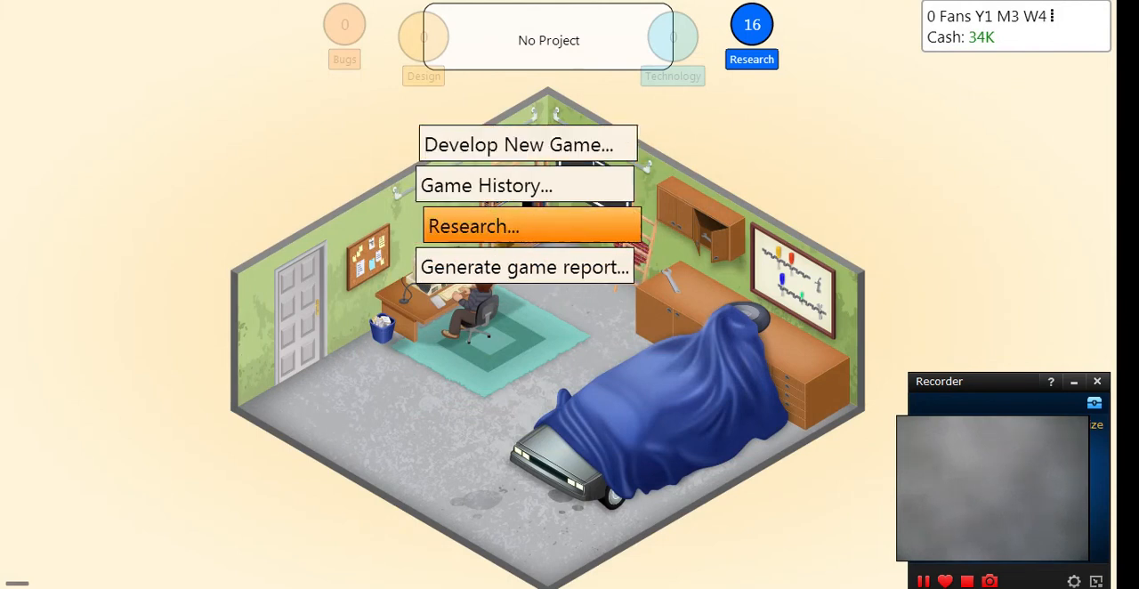
- Start a new game concept and pick Racing as its topic
click(527, 145)
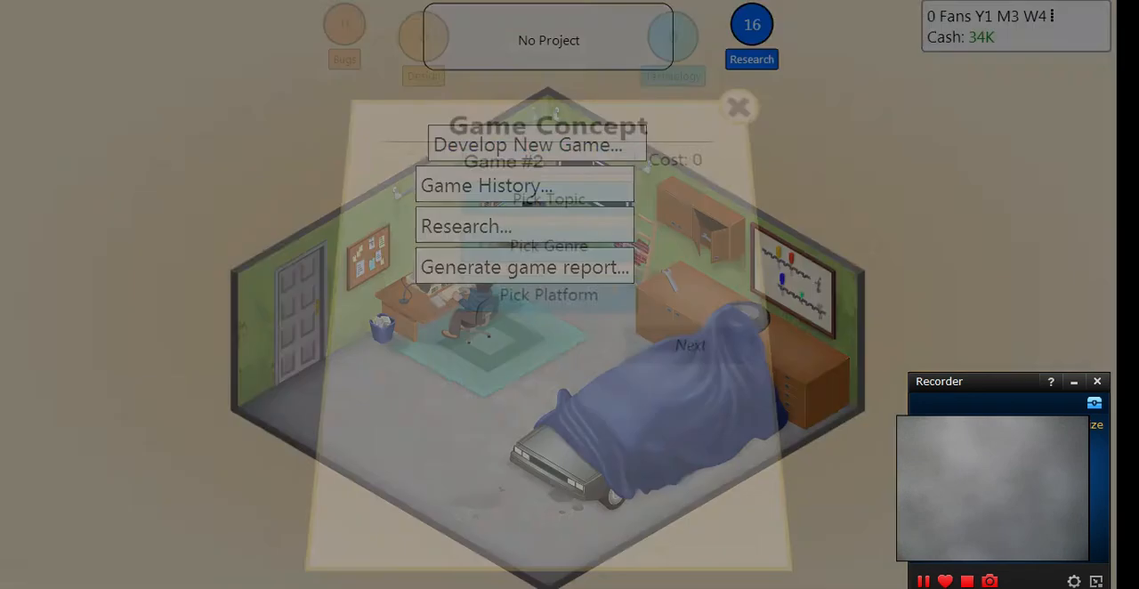
click(526, 145)
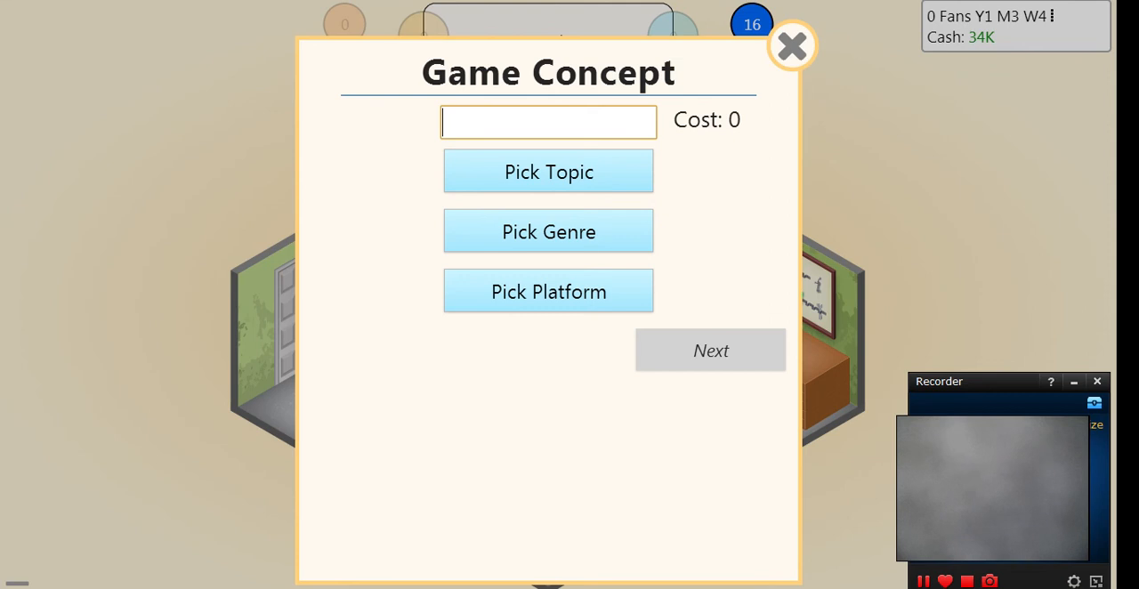
click(548, 171)
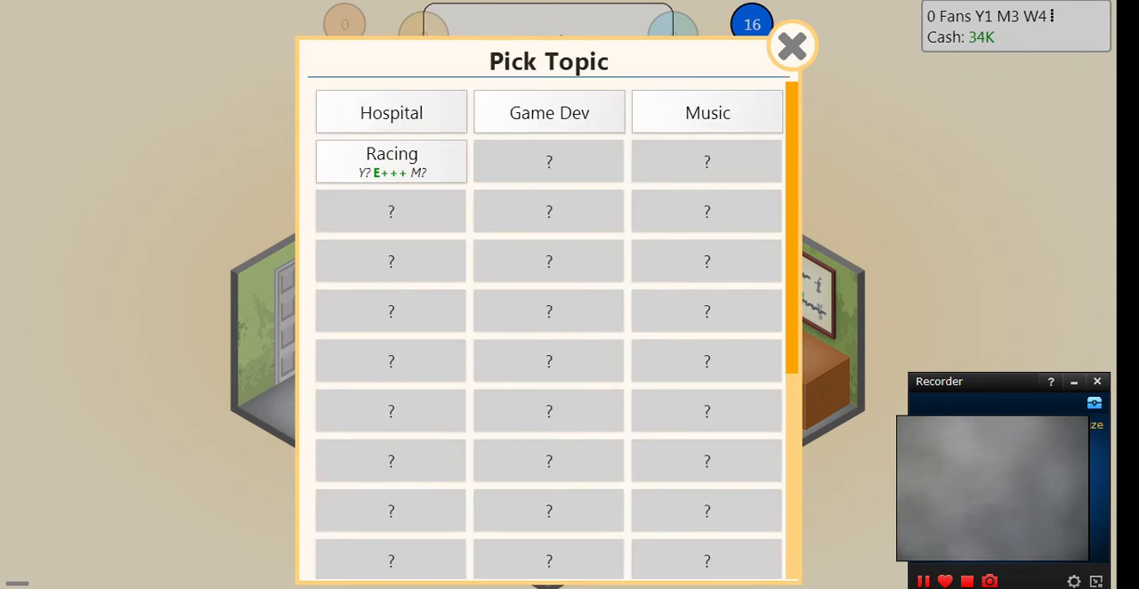
click(391, 161)
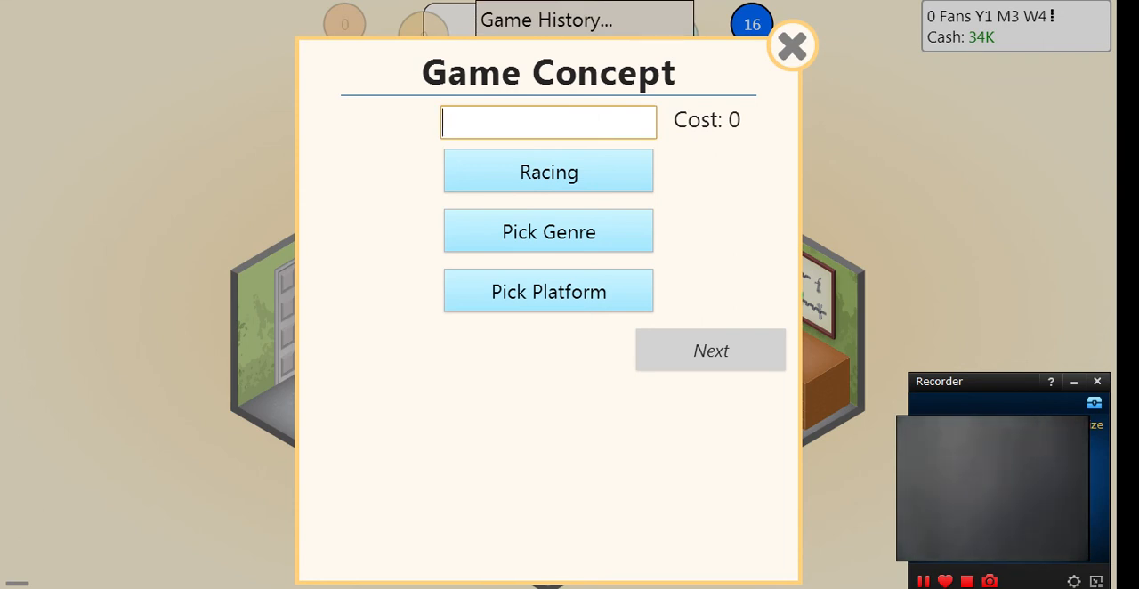
- Name the game 'half life 3', pick Action as the genre and continue to feature selection
text(half l)
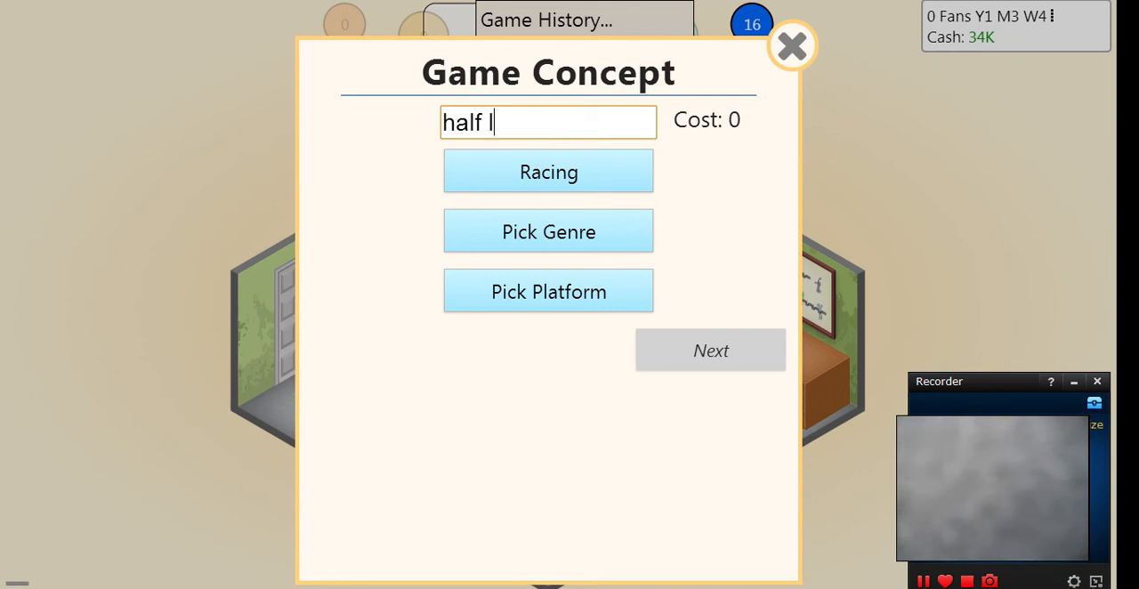
text(ife 3)
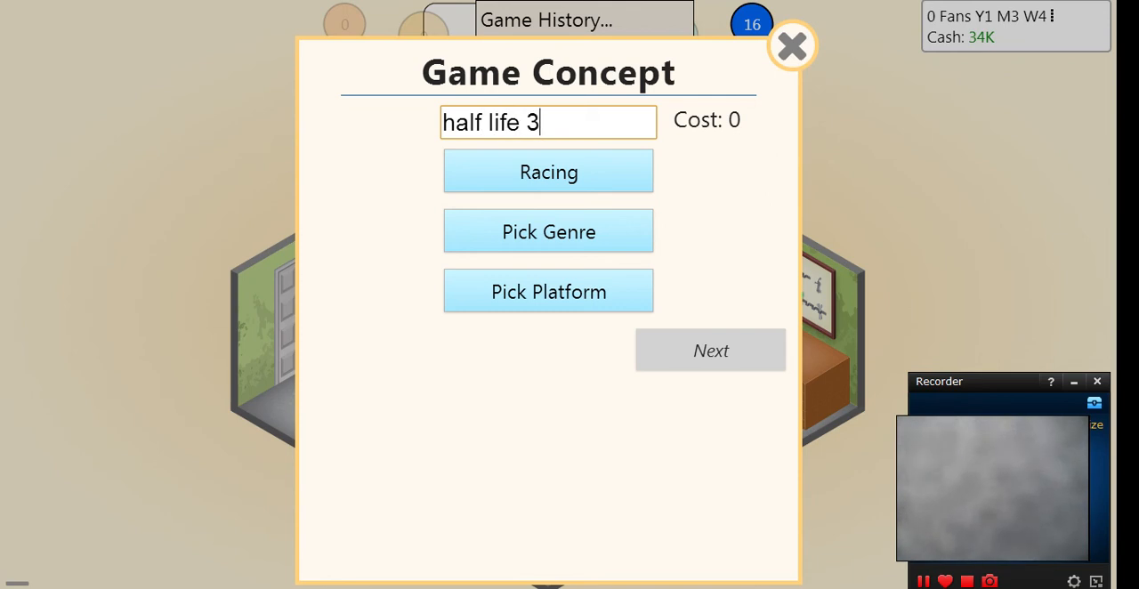
click(548, 231)
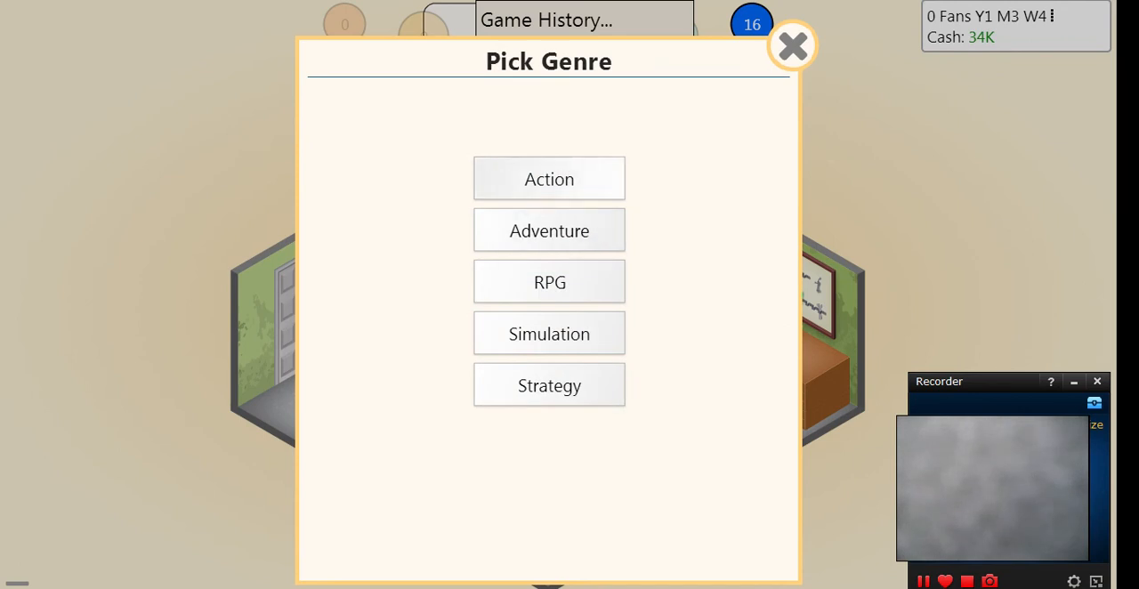
click(548, 180)
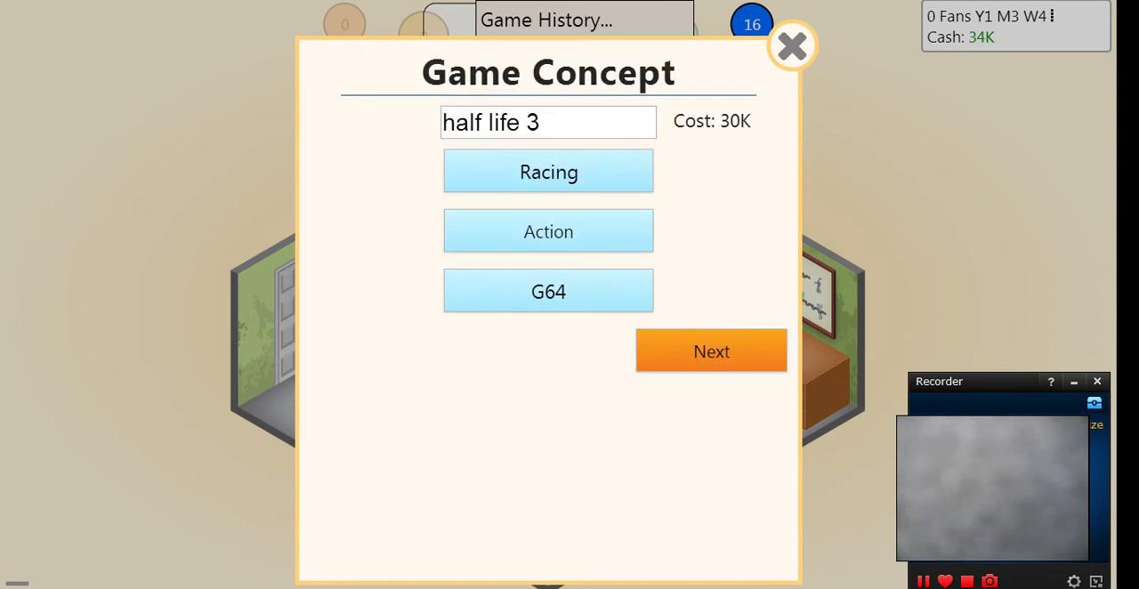
click(712, 350)
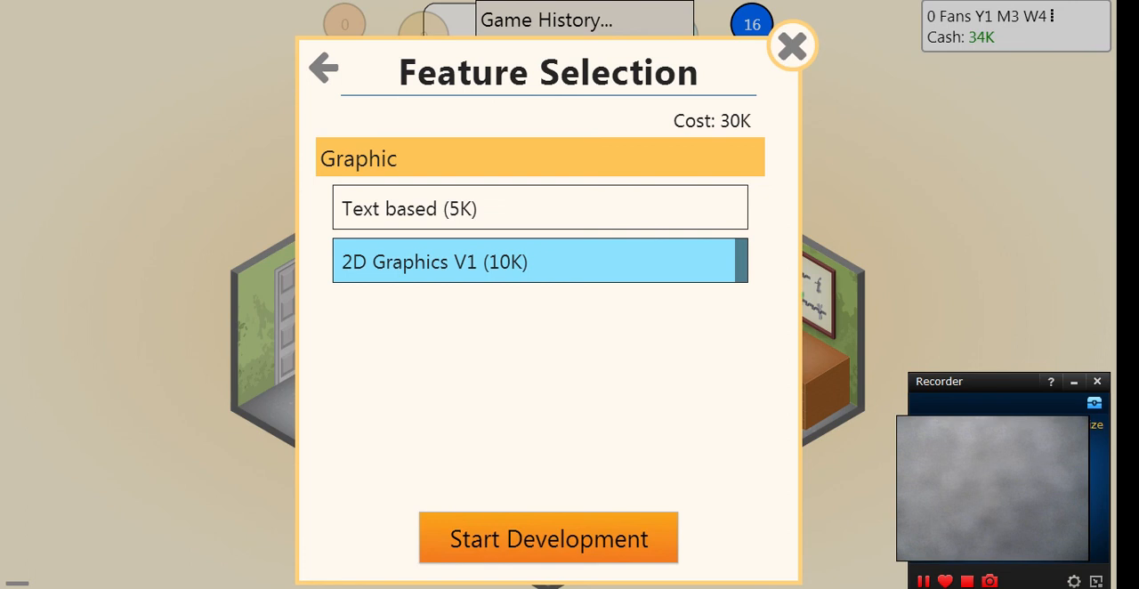
- Start development of half life 3 from the Feature Selection dialog
click(548, 538)
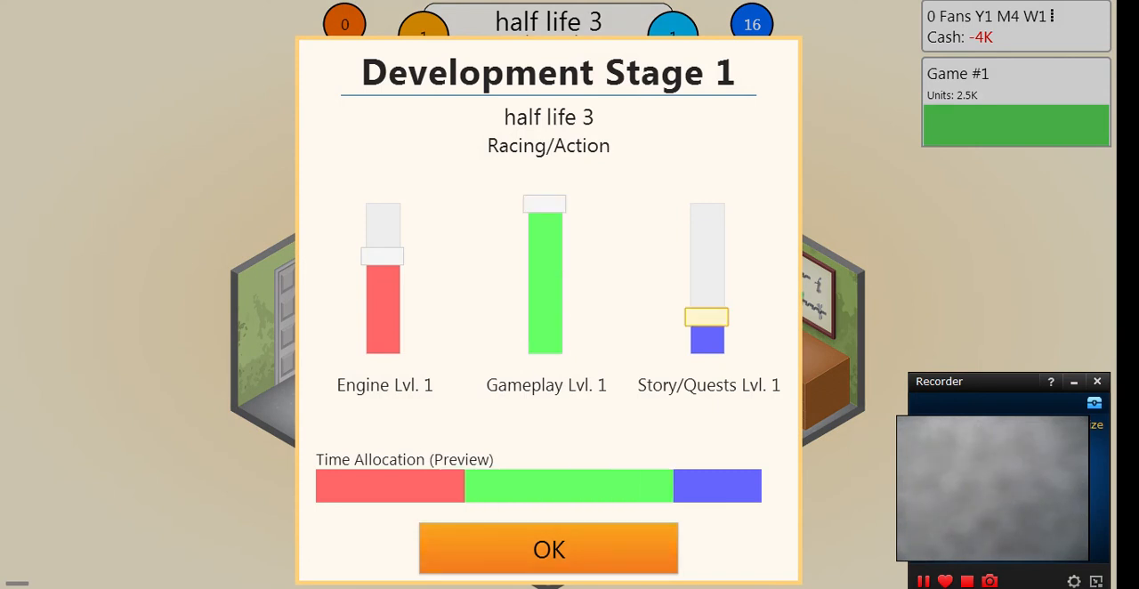
- Accept the stage 1 time split for engine, gameplay and story, and dismiss the new fans message
click(548, 548)
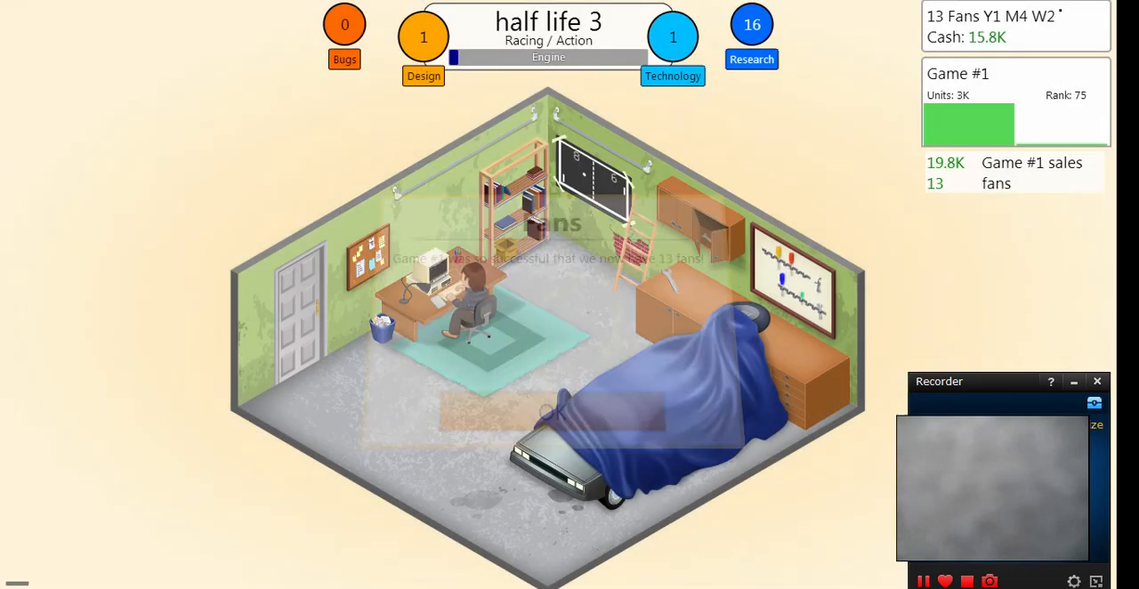
click(548, 411)
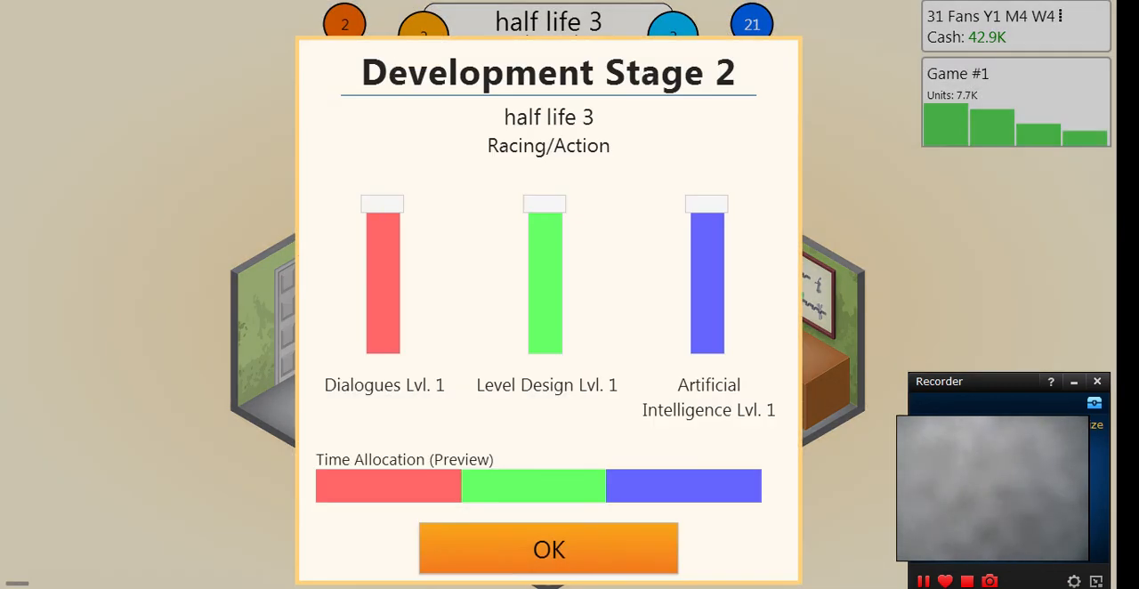
- Keep Level Design at full time, cut Dialogues to a minimum, and confirm the stage 2 split
drag(544, 205, 545, 294)
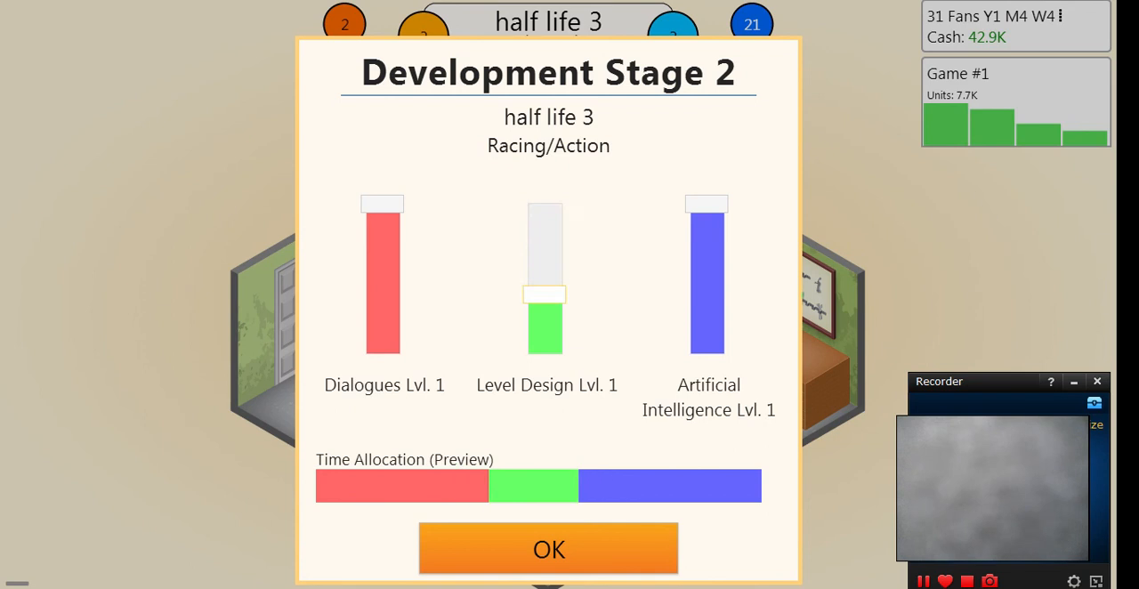
drag(544, 293, 545, 203)
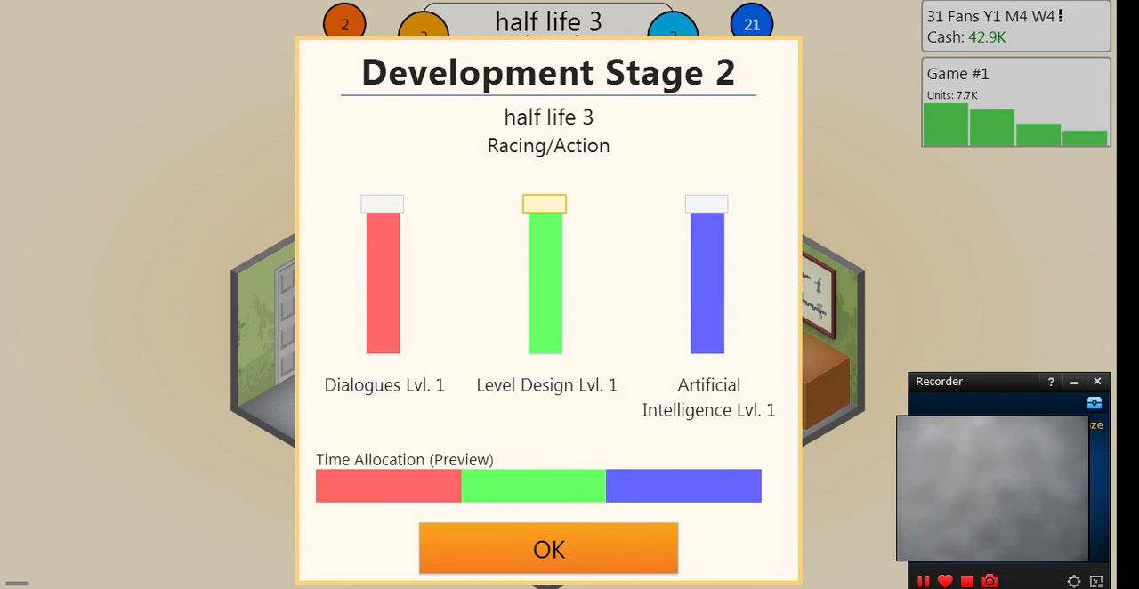
drag(380, 202, 381, 260)
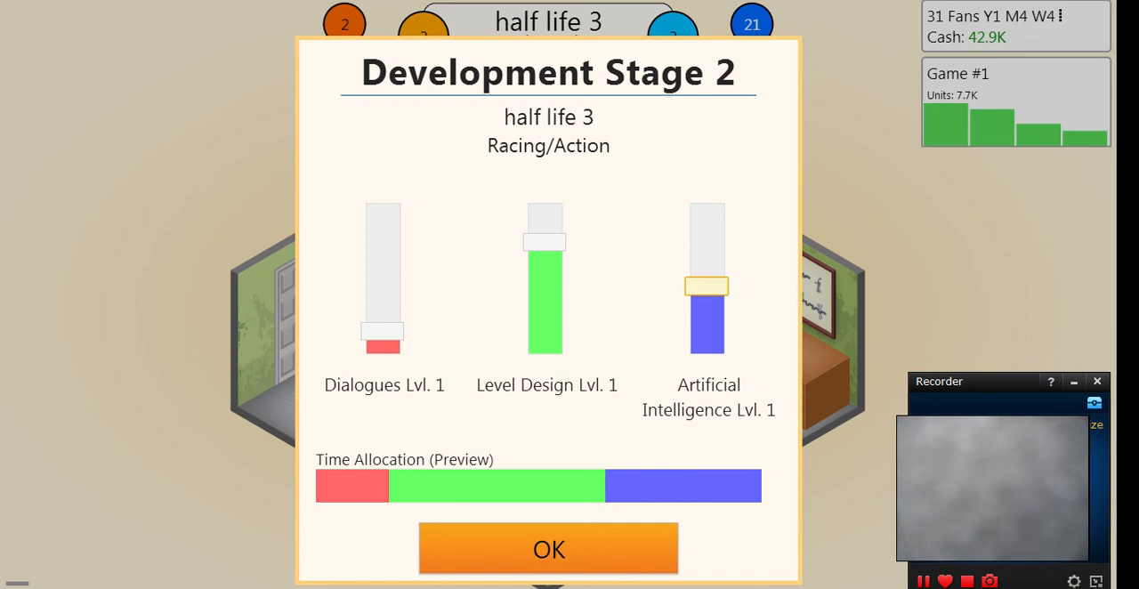
click(548, 548)
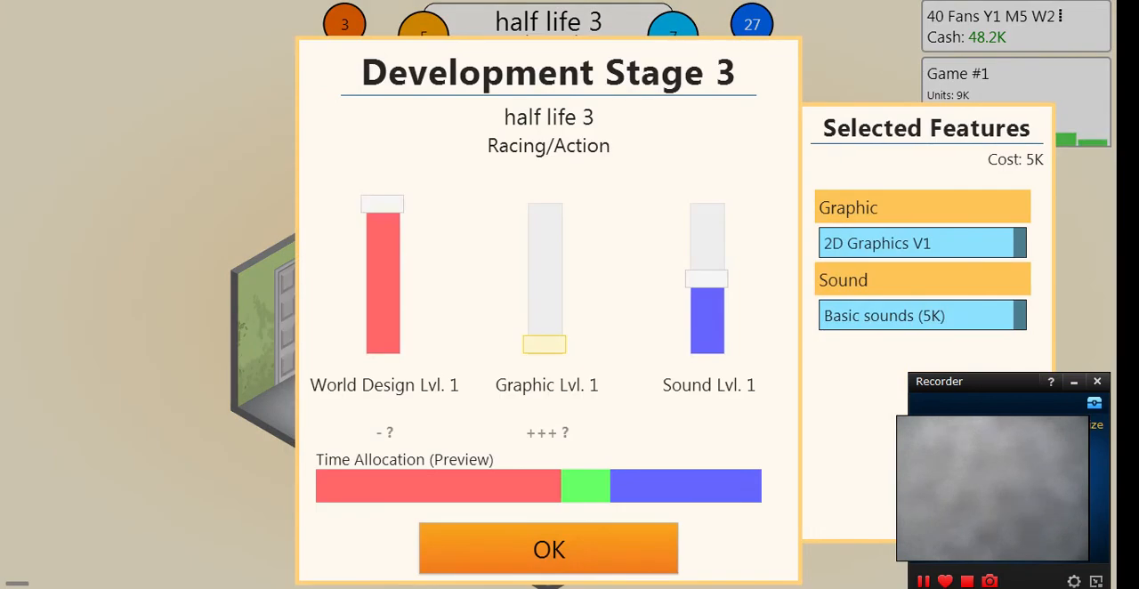
- Balance stage 3 by lowering Graphic from full, reducing World Design, and fine-tuning Sound
drag(544, 342, 545, 204)
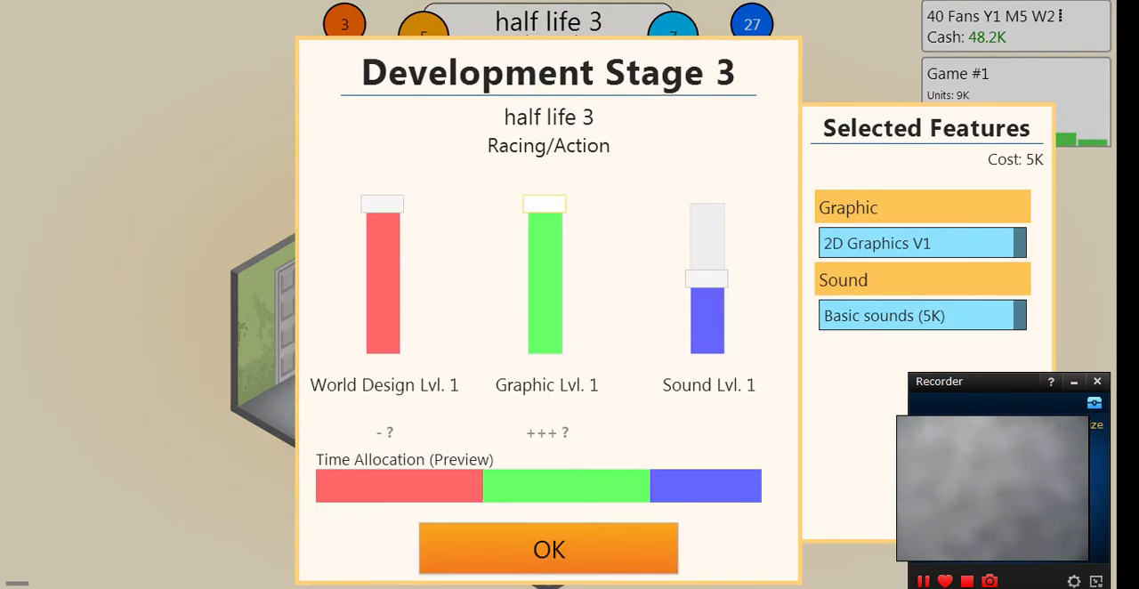
drag(545, 205, 544, 258)
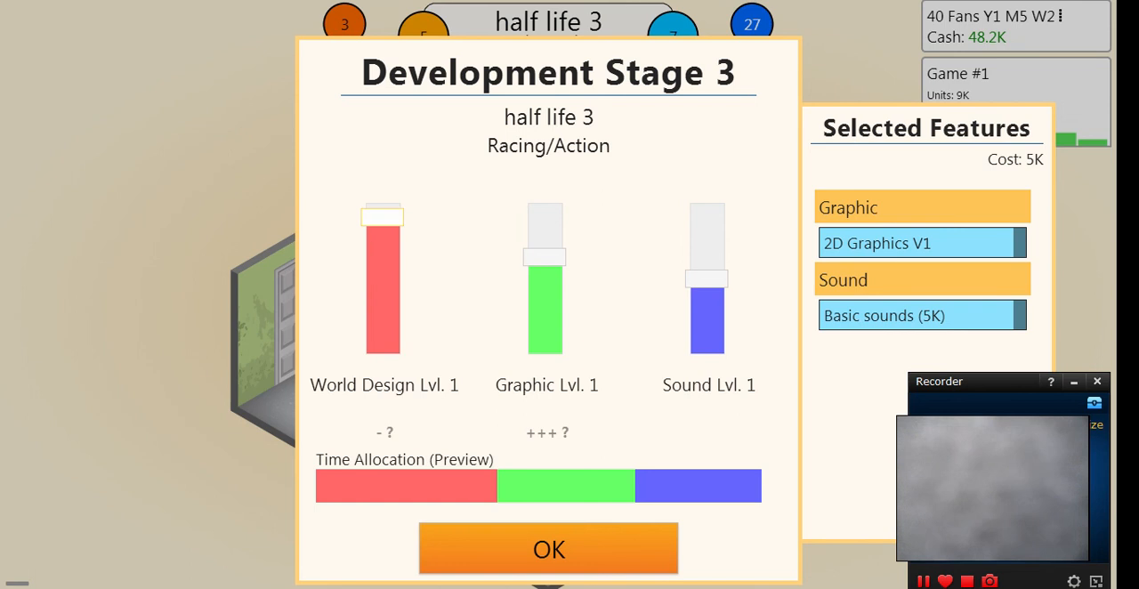
drag(383, 219, 383, 288)
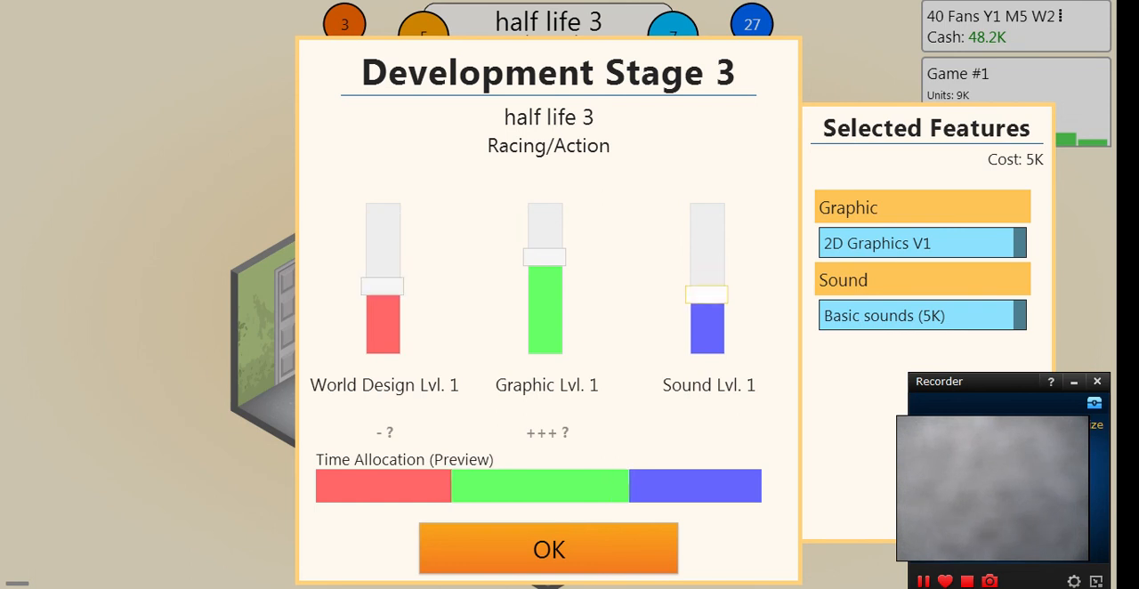
drag(706, 293, 707, 352)
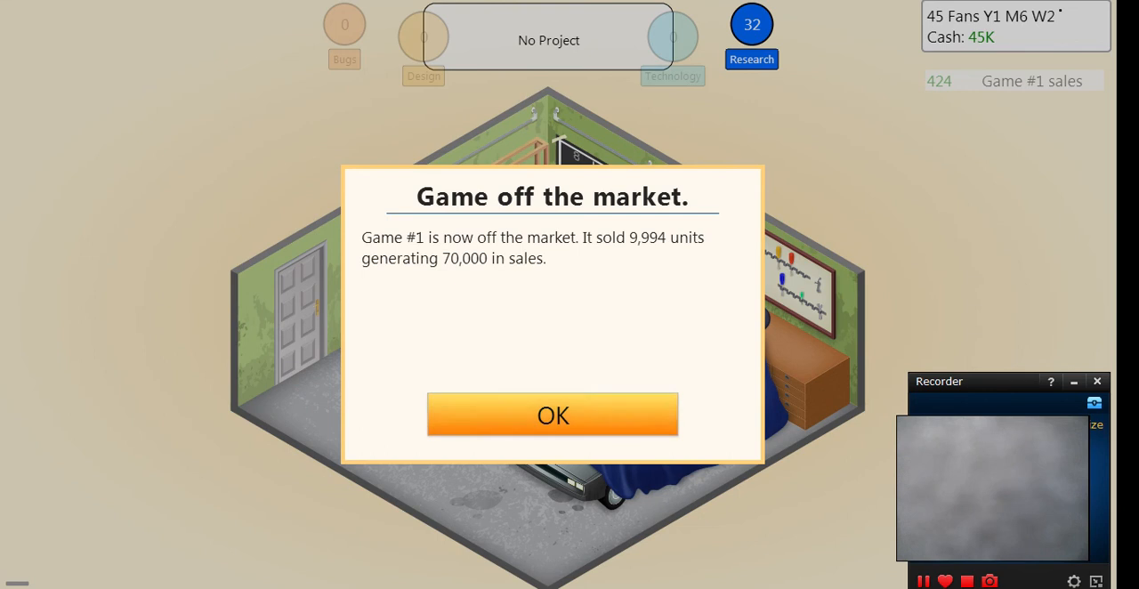
- Acknowledge Game #1 leaving the market and view half life 3's review scores of 5, 4, 3 and 5
click(551, 414)
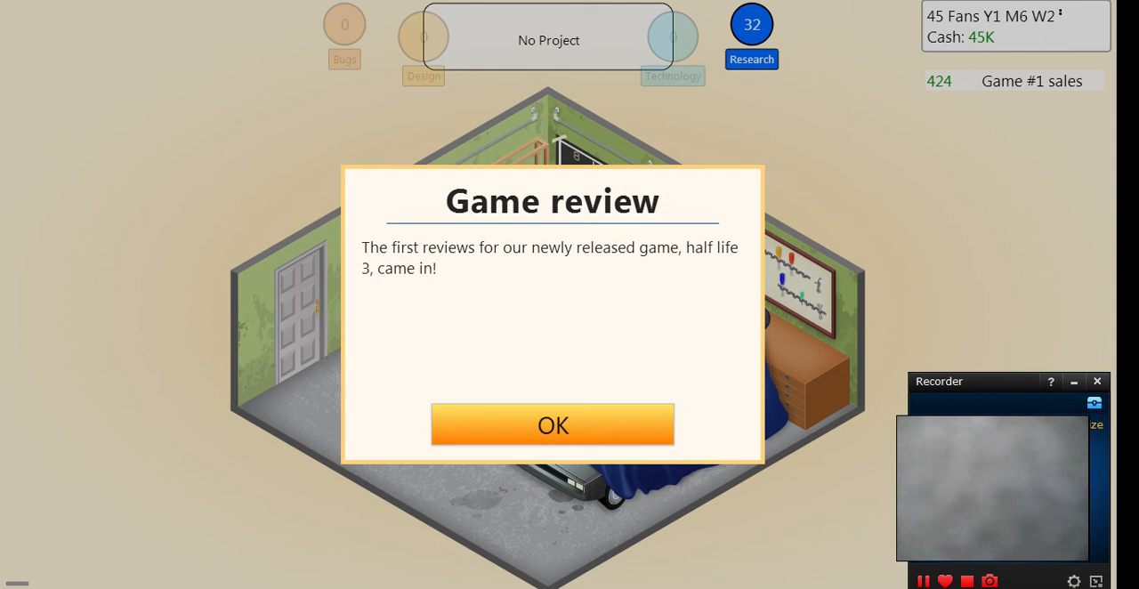
click(551, 426)
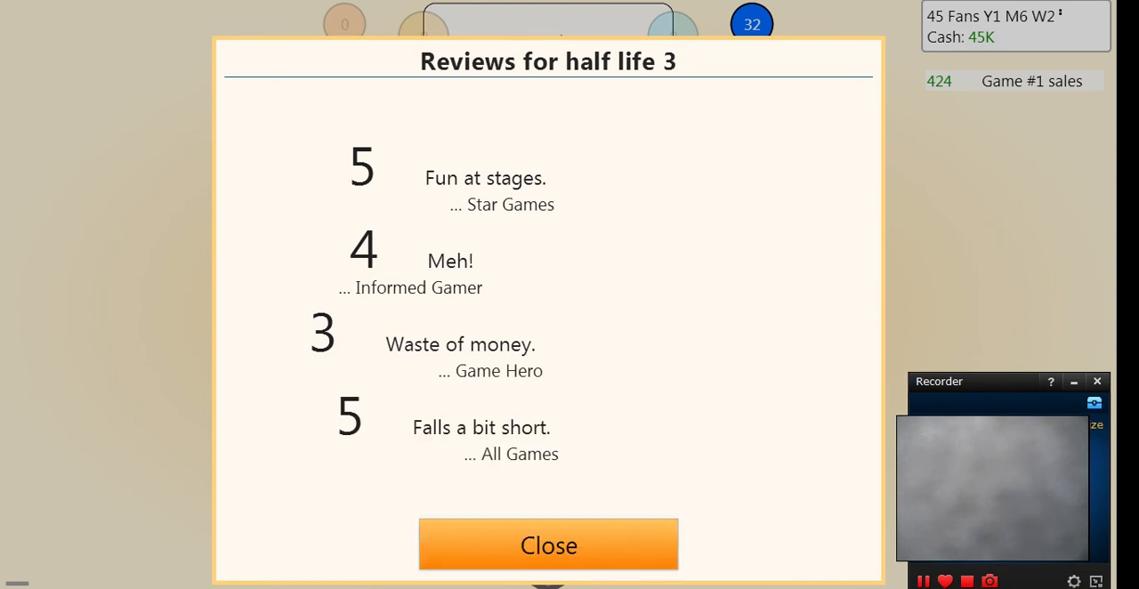
click(548, 544)
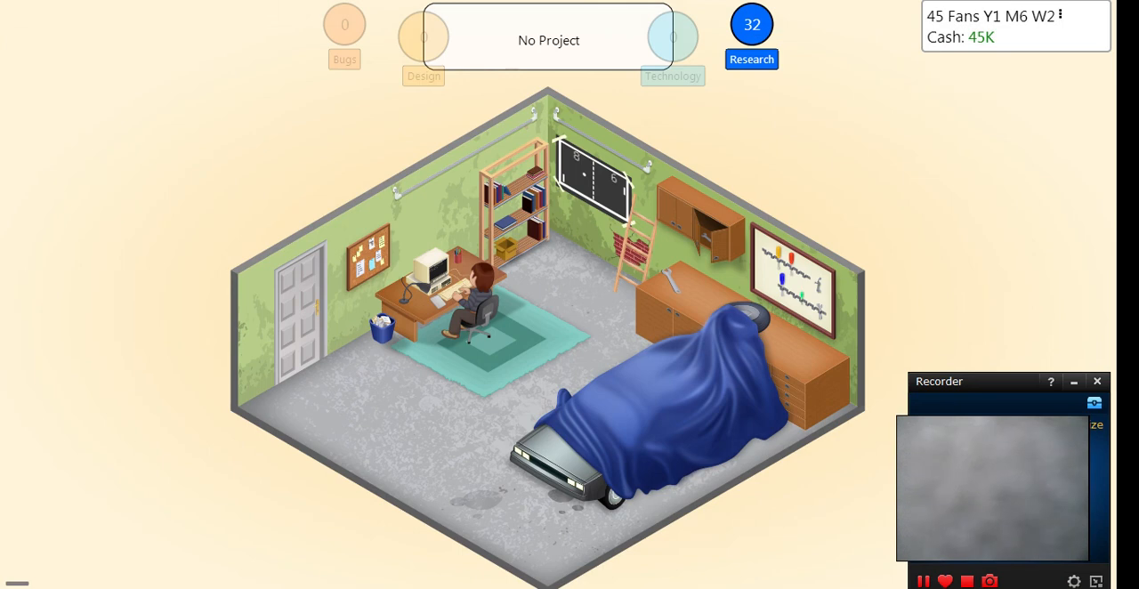